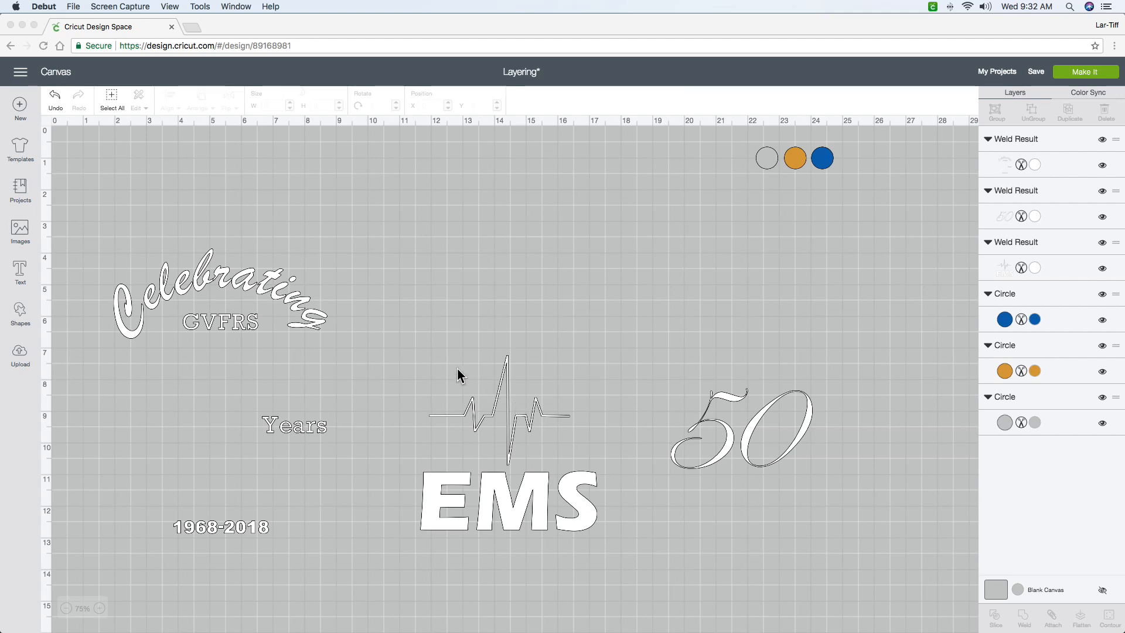
{"action": "mouse_move", "coordinate": [446, 379]}
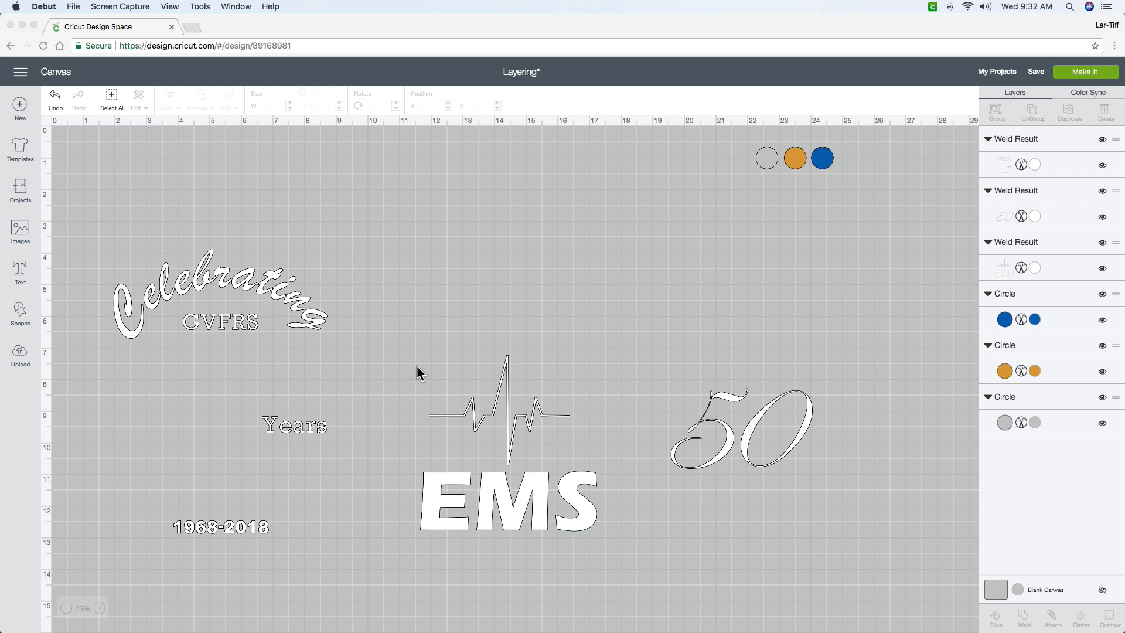
{"action": "mouse_move", "coordinate": [733, 423]}
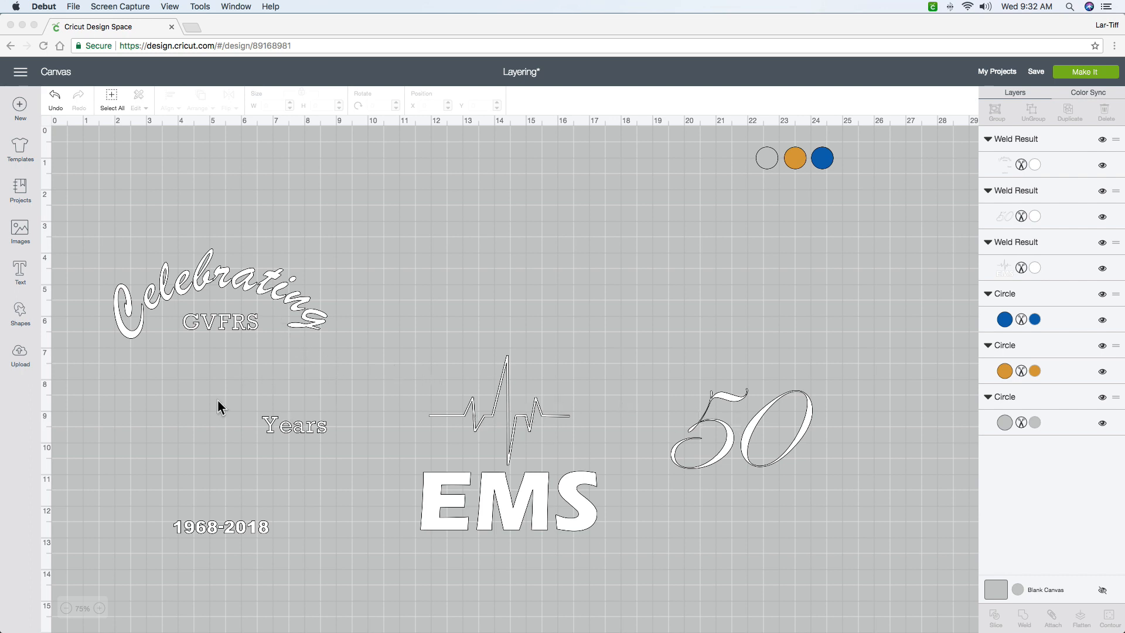
{"action": "mouse_move", "coordinate": [213, 405]}
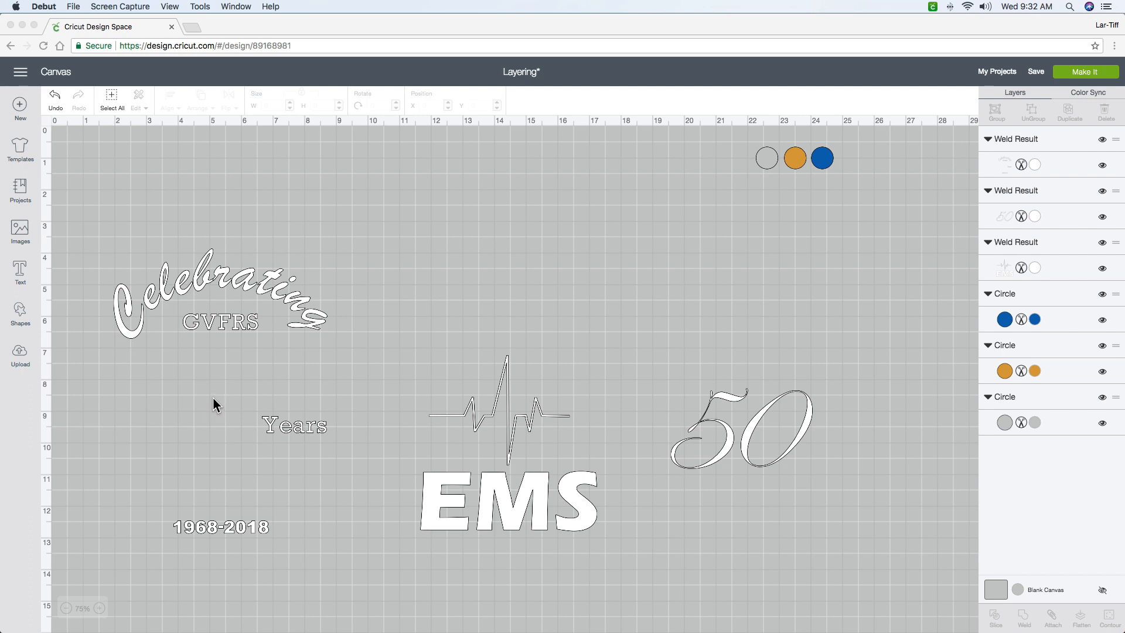
{"action": "mouse_move", "coordinate": [687, 443]}
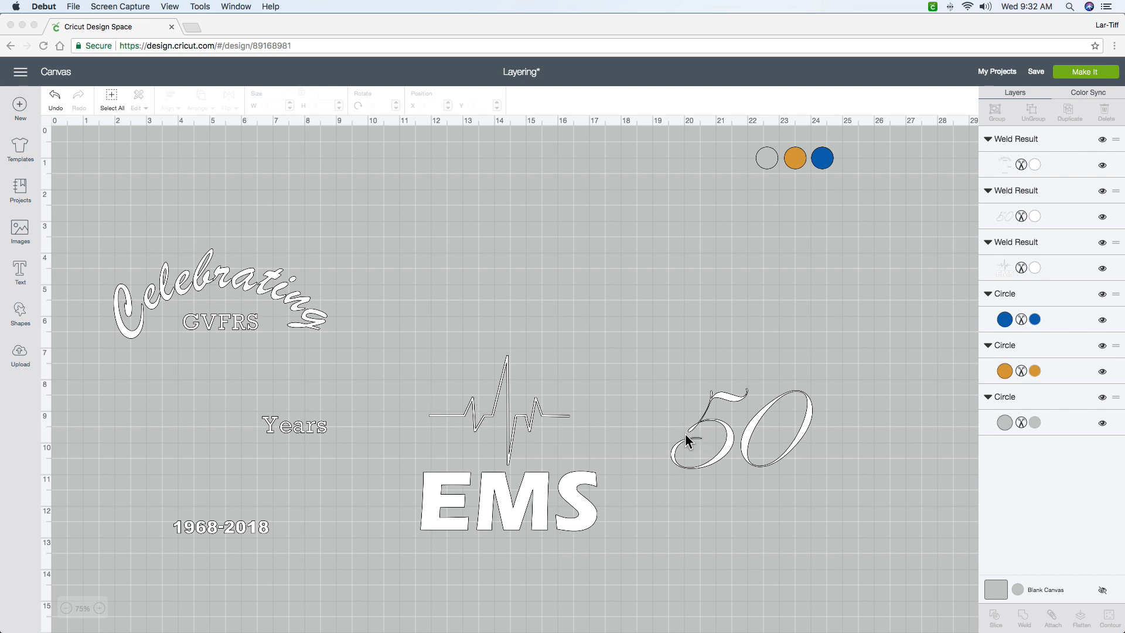
{"action": "mouse_move", "coordinate": [20, 311]}
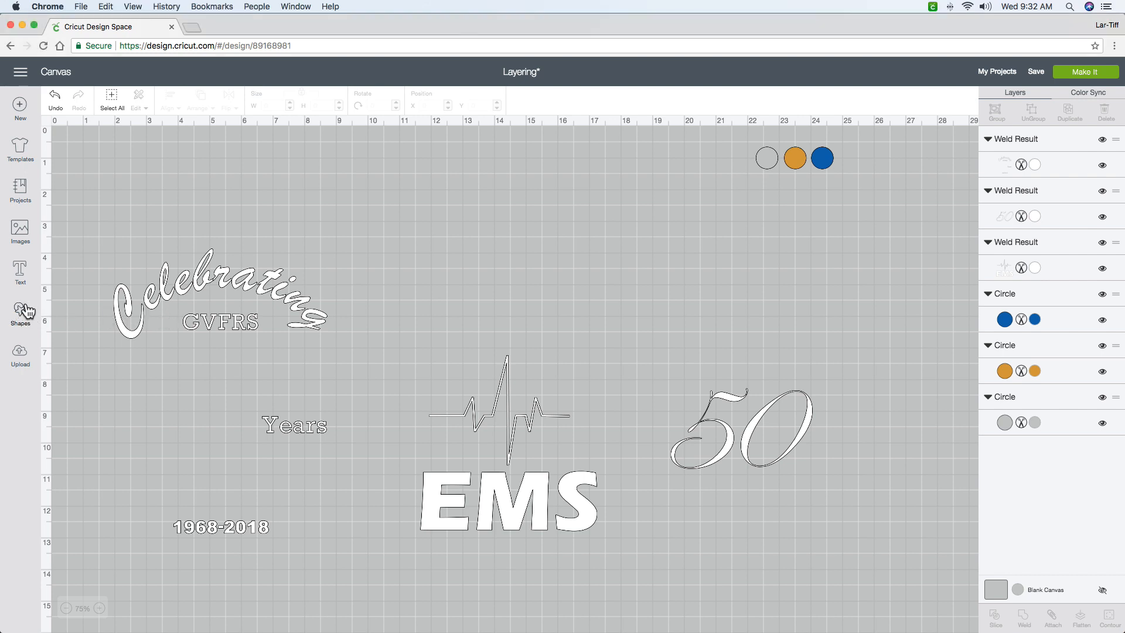
Add a square, size it to 1 inch, and place it above the Celebrating lettering
{"action": "left_click", "coordinate": [20, 310]}
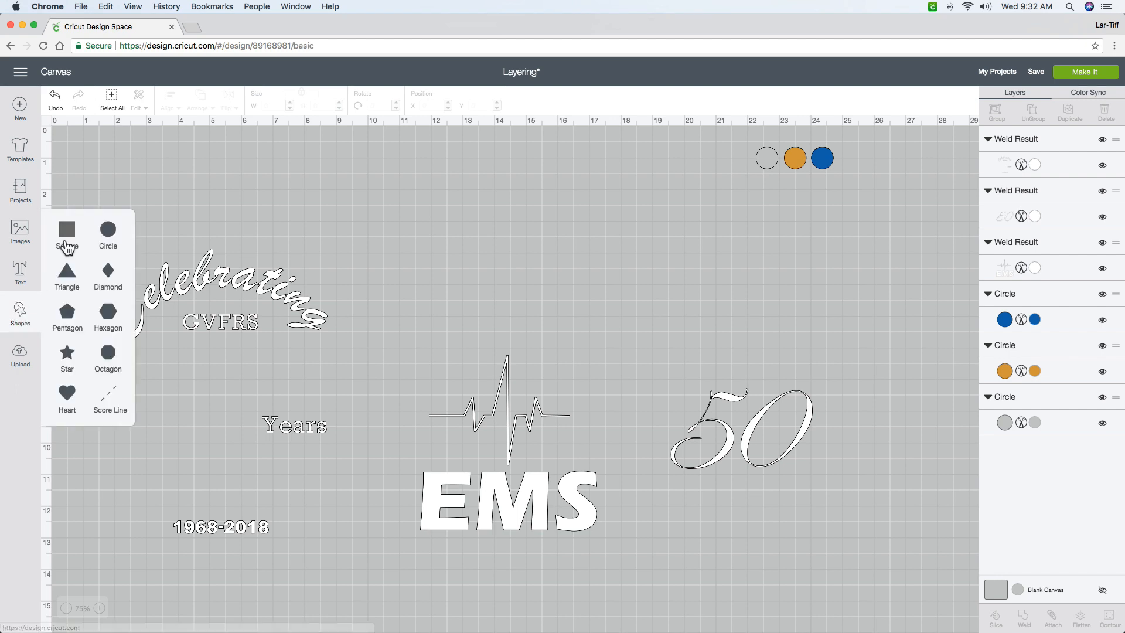
{"action": "left_click", "coordinate": [67, 229]}
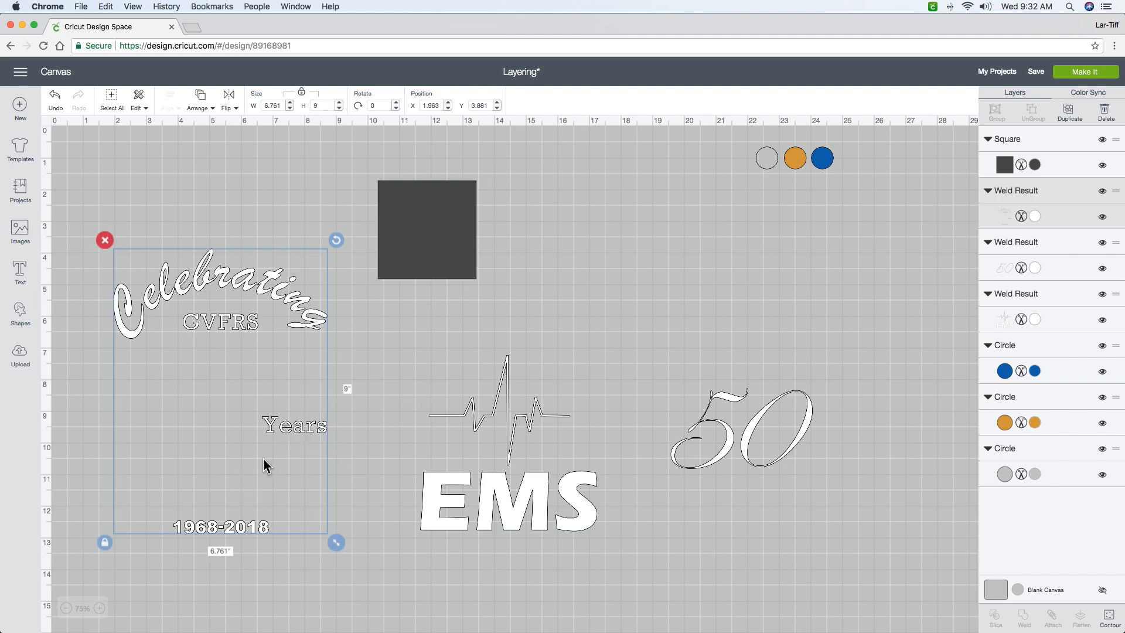
{"action": "mouse_move", "coordinate": [433, 239]}
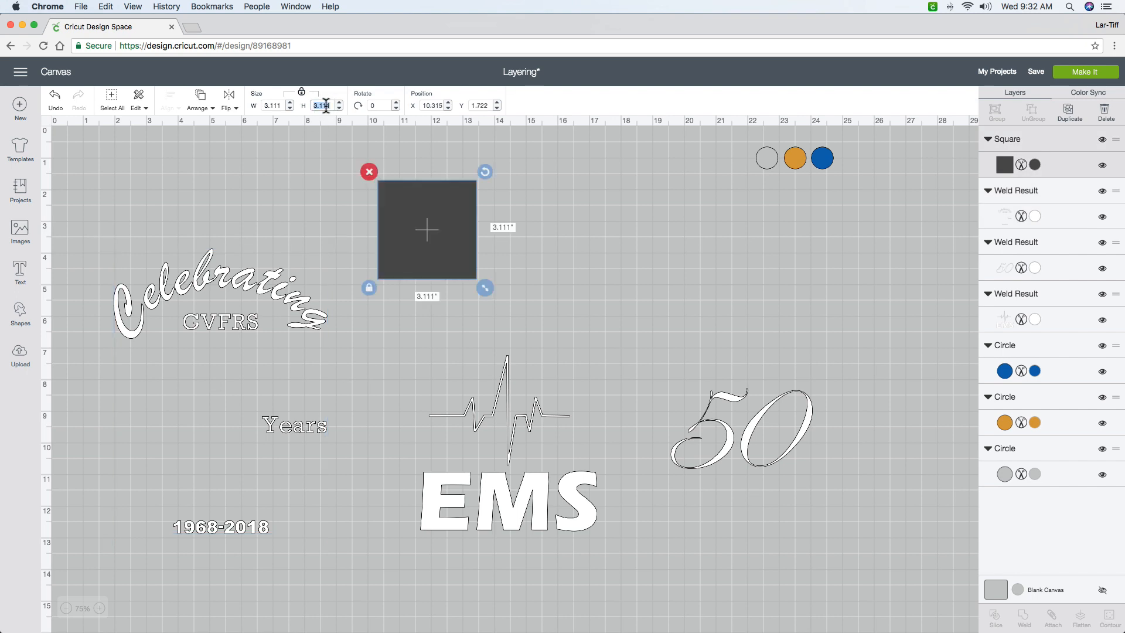
{"action": "type", "text": "1"}
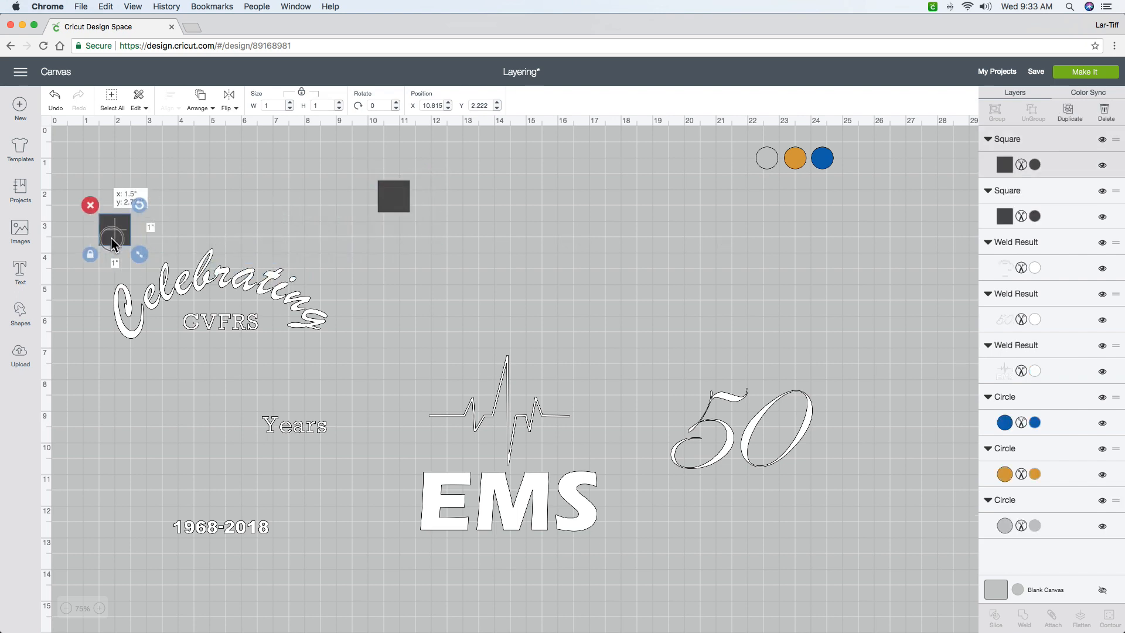
{"action": "left_click_drag", "start_coordinate": [115, 237], "coordinate": [211, 218]}
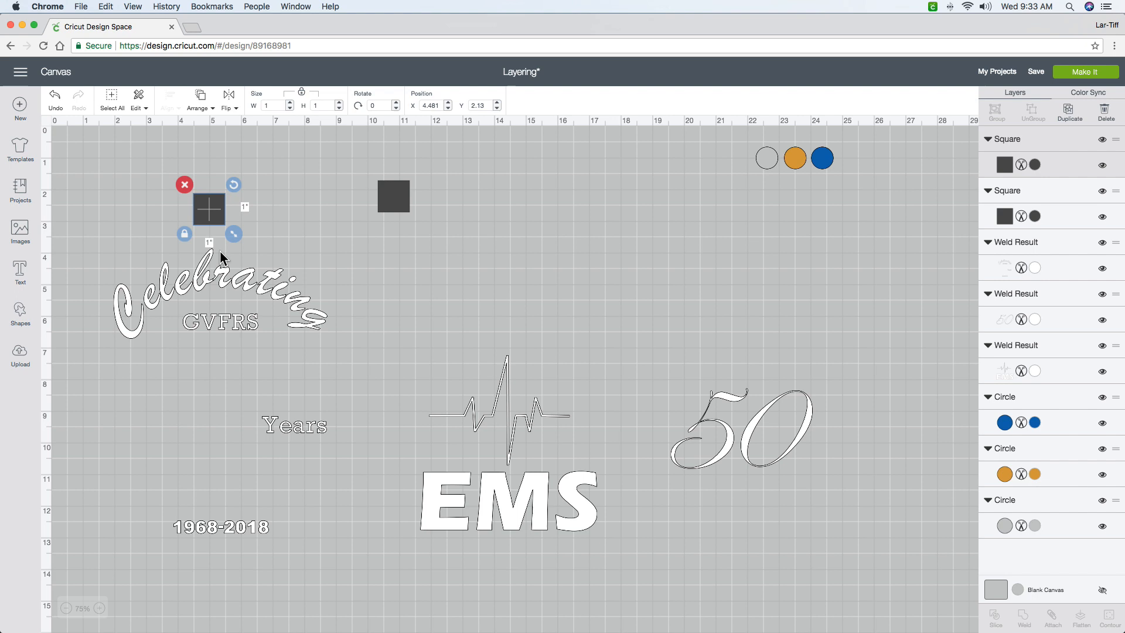
{"action": "left_click_drag", "start_coordinate": [208, 208], "coordinate": [127, 206]}
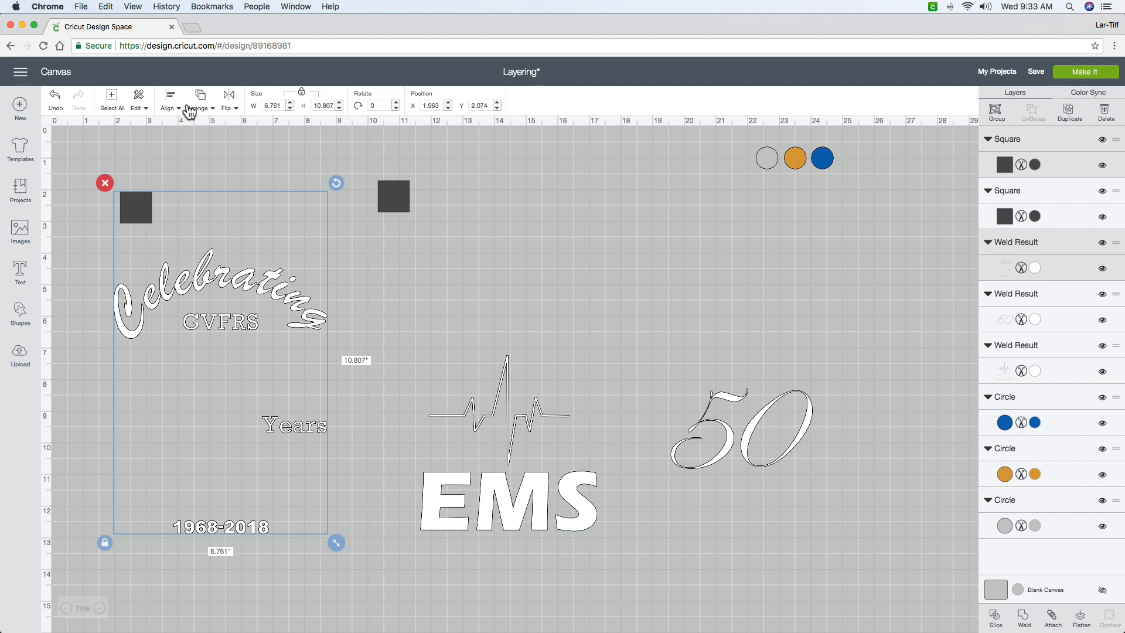
Align the first square to the lettering's left edge, then deselect
{"action": "left_click", "coordinate": [169, 108]}
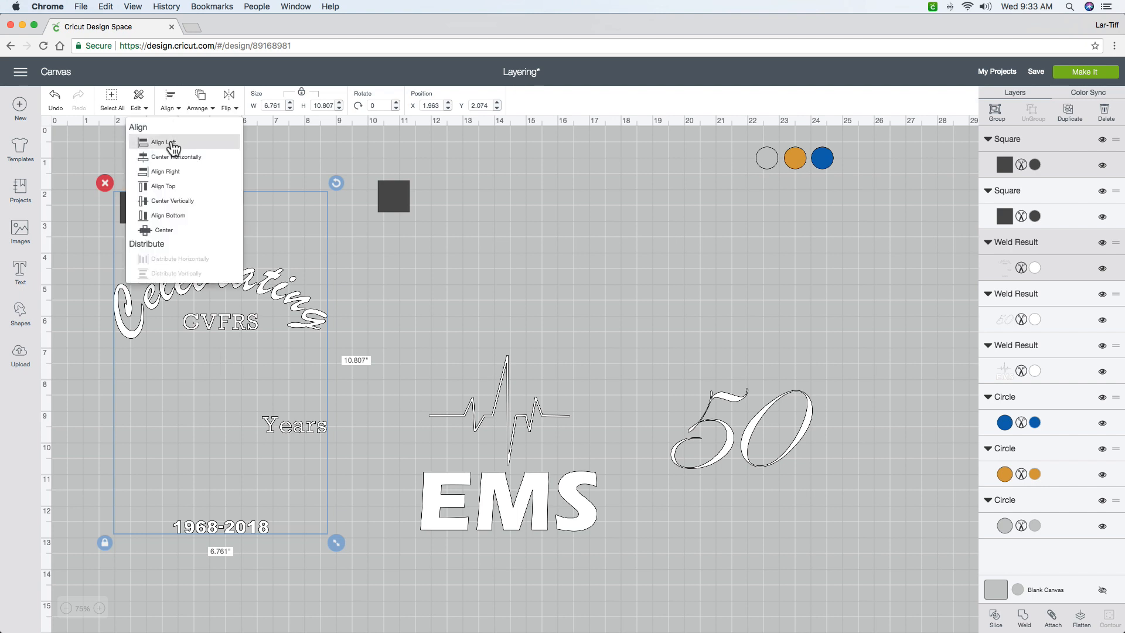
{"action": "left_click", "coordinate": [163, 143]}
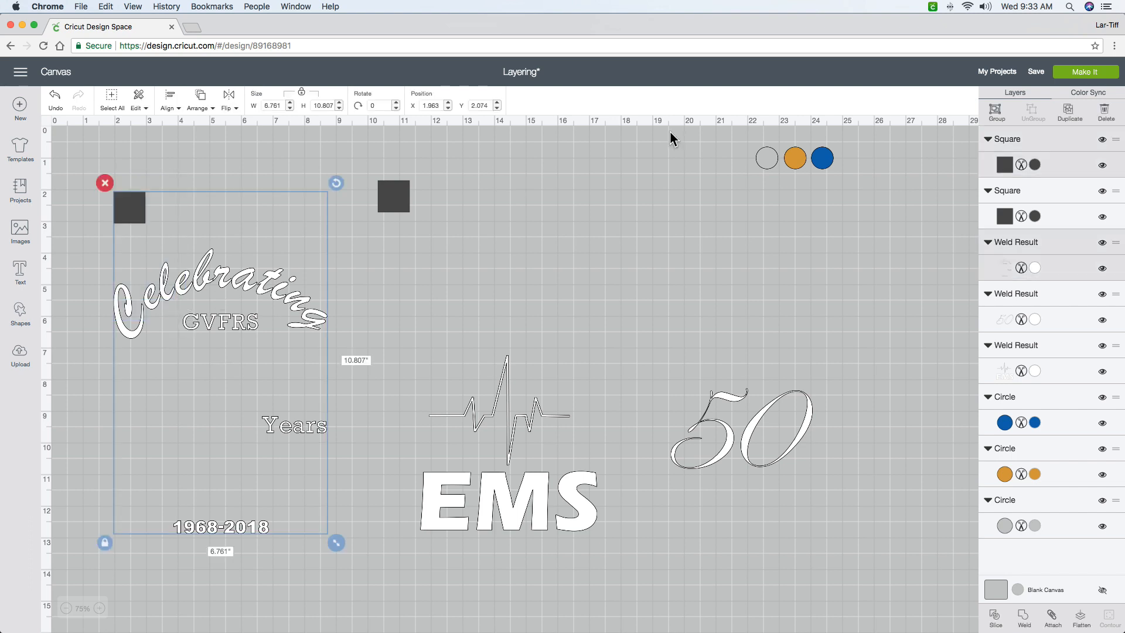
{"action": "left_click", "coordinate": [995, 109]}
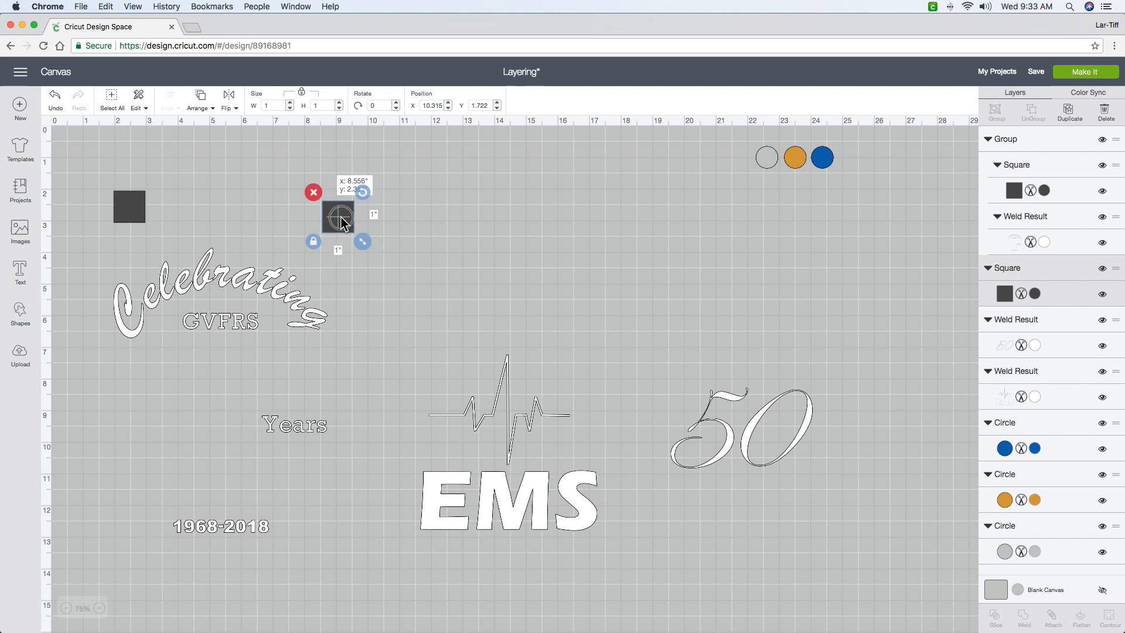
Move the second square above the right side and align both squares along the top
{"action": "left_click_drag", "start_coordinate": [338, 215], "coordinate": [297, 204]}
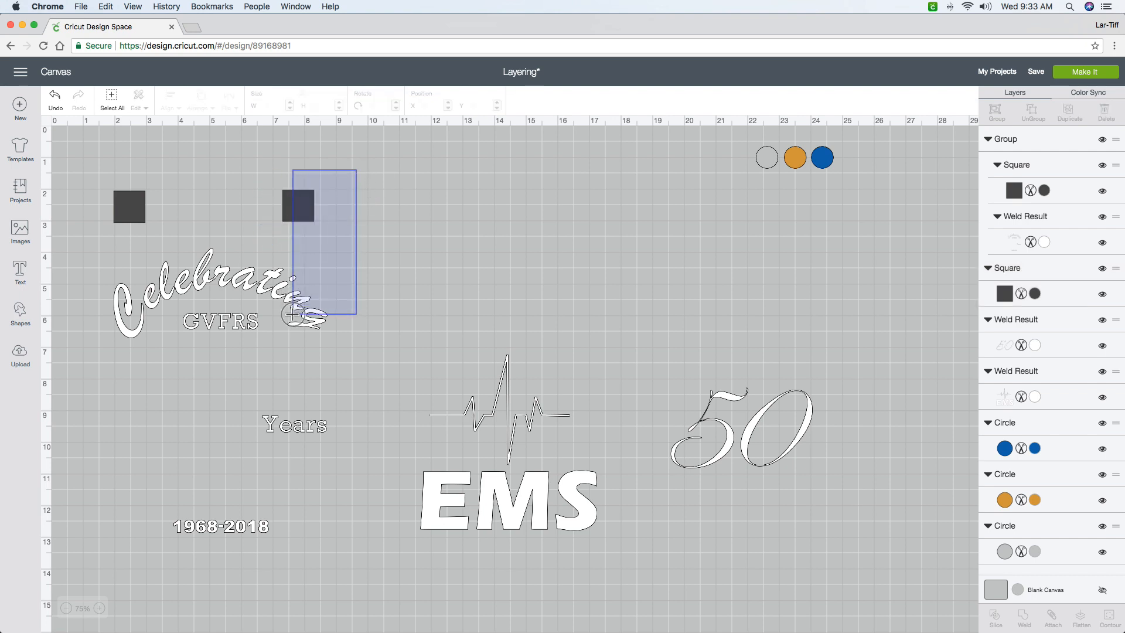
{"action": "left_click", "coordinate": [169, 99]}
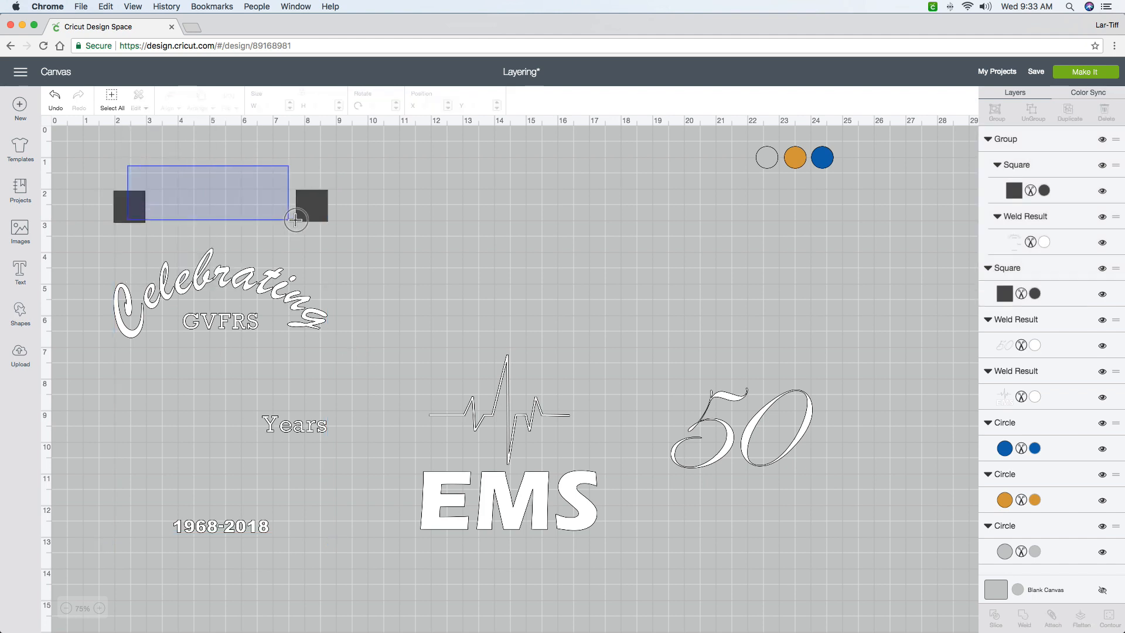
{"action": "left_click", "coordinate": [170, 98]}
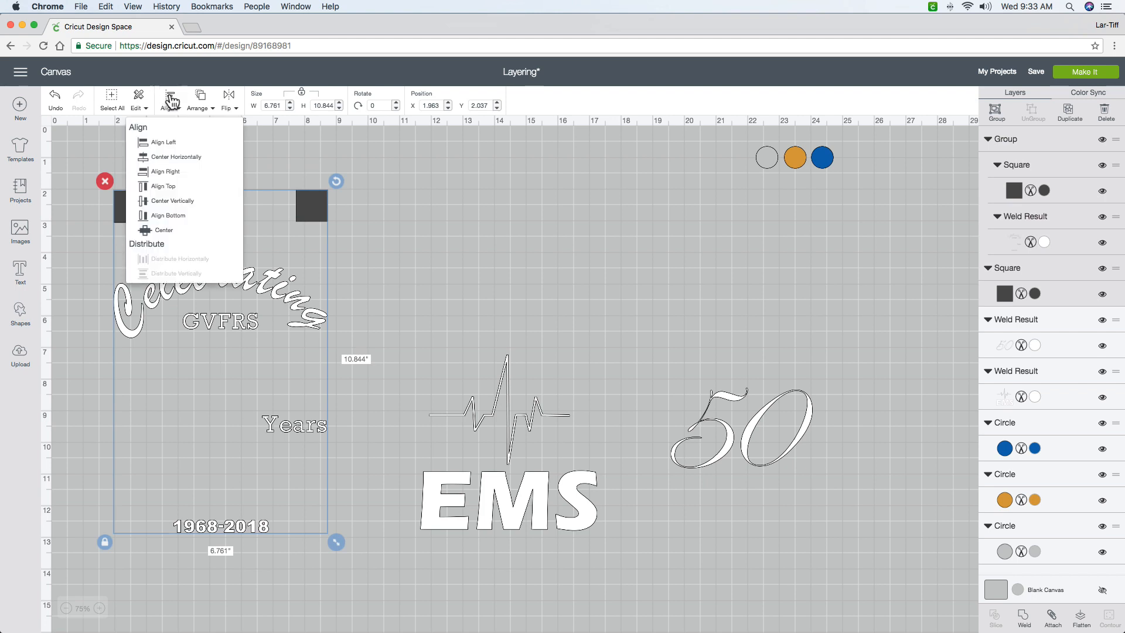
{"action": "left_click", "coordinate": [168, 183]}
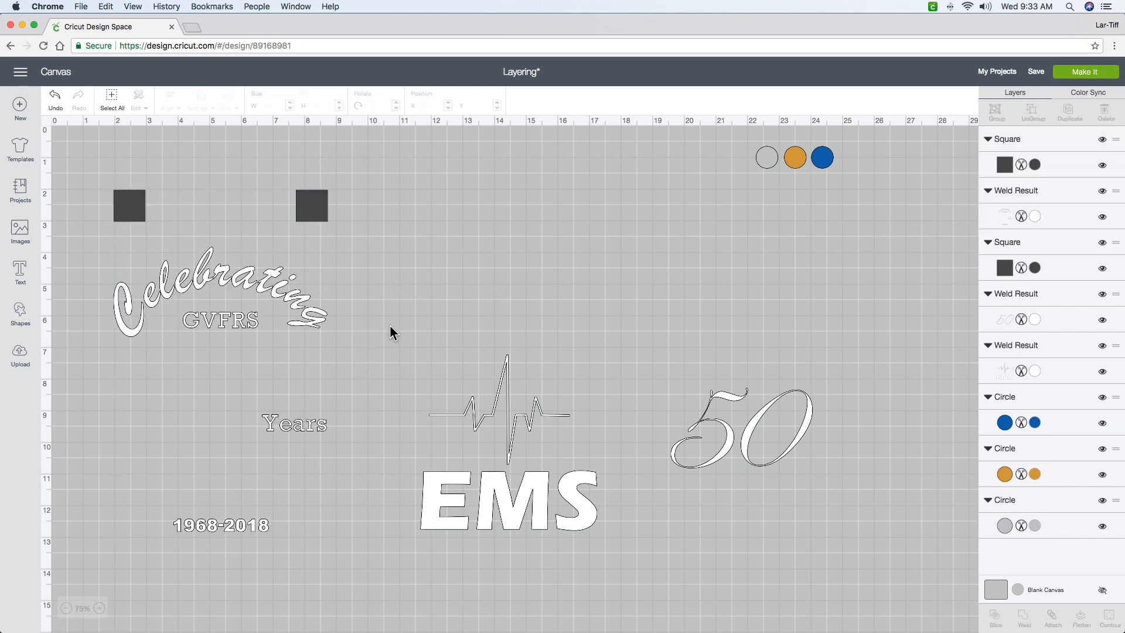
{"action": "mouse_move", "coordinate": [521, 517]}
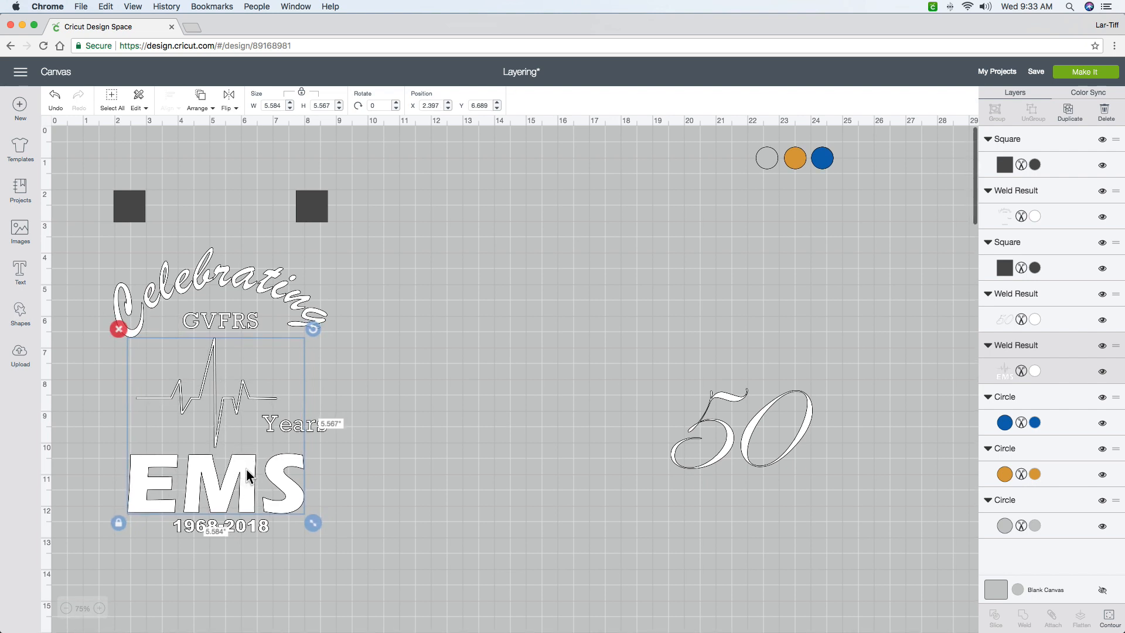
{"action": "mouse_move", "coordinate": [204, 420]}
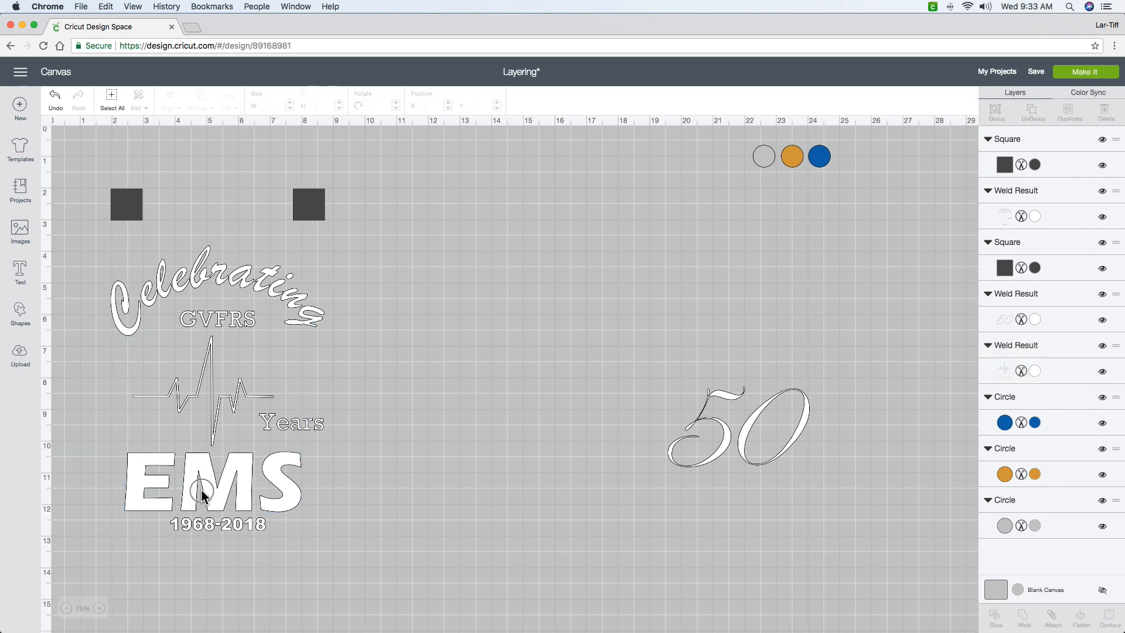
Select the white lettering layer with the heartbeat and EMS, then clear the selection
{"action": "left_click", "coordinate": [206, 493]}
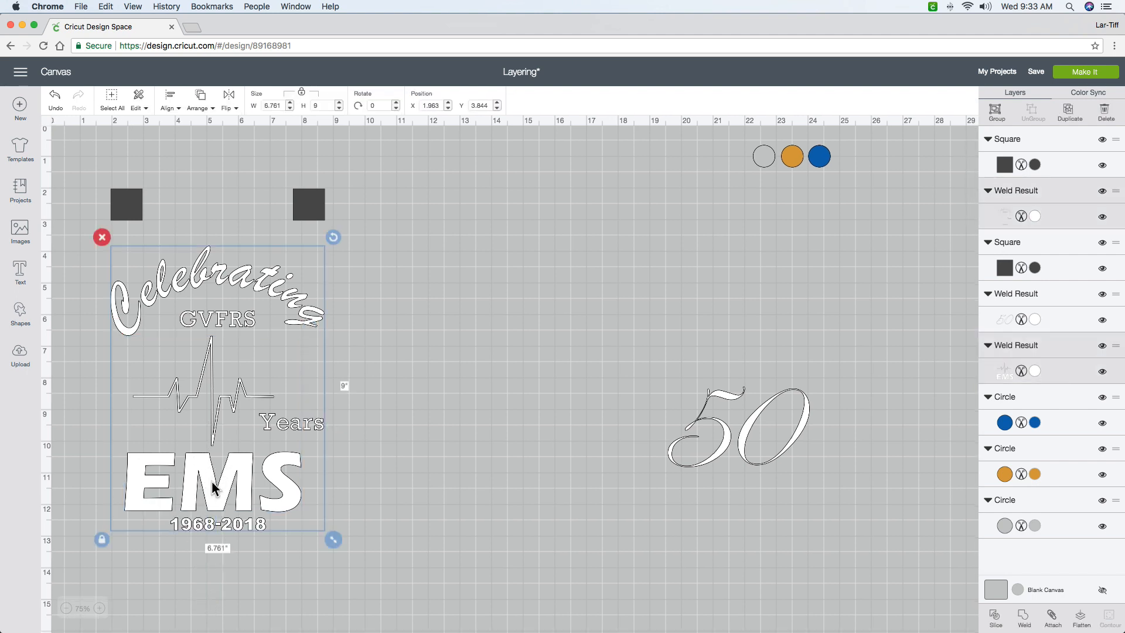
{"action": "left_click", "coordinate": [169, 100]}
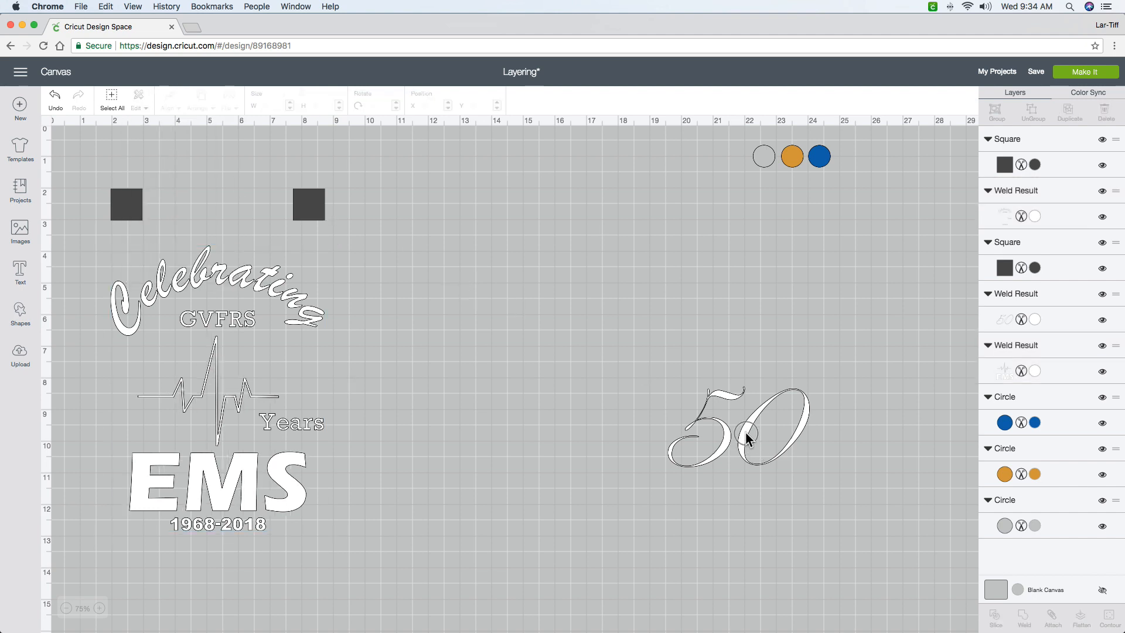
Drag the 50 over the heartbeat line just above Years, fine-tune, and deselect
{"action": "left_click_drag", "start_coordinate": [739, 430], "coordinate": [495, 431]}
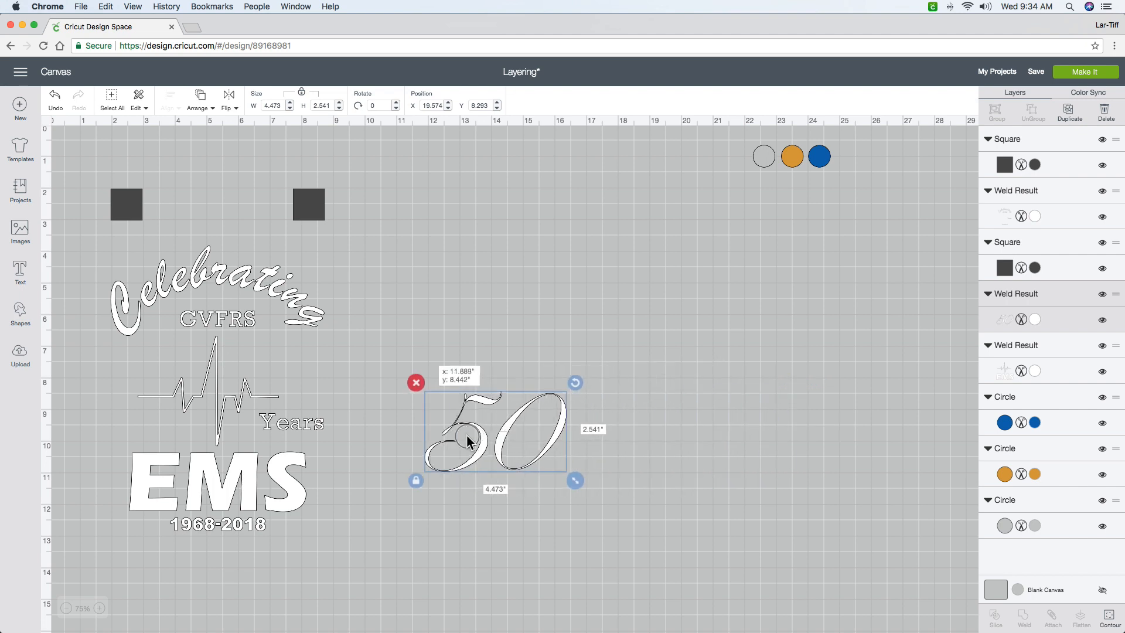
{"action": "left_click_drag", "start_coordinate": [495, 430], "coordinate": [208, 394]}
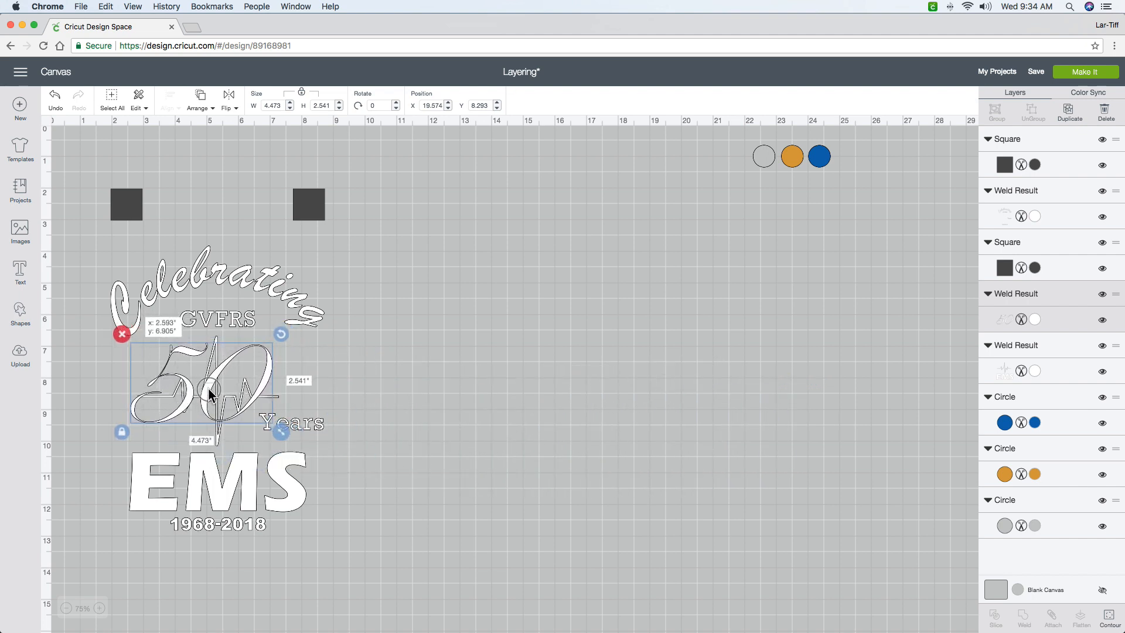
{"action": "left_click_drag", "start_coordinate": [208, 395], "coordinate": [230, 393]}
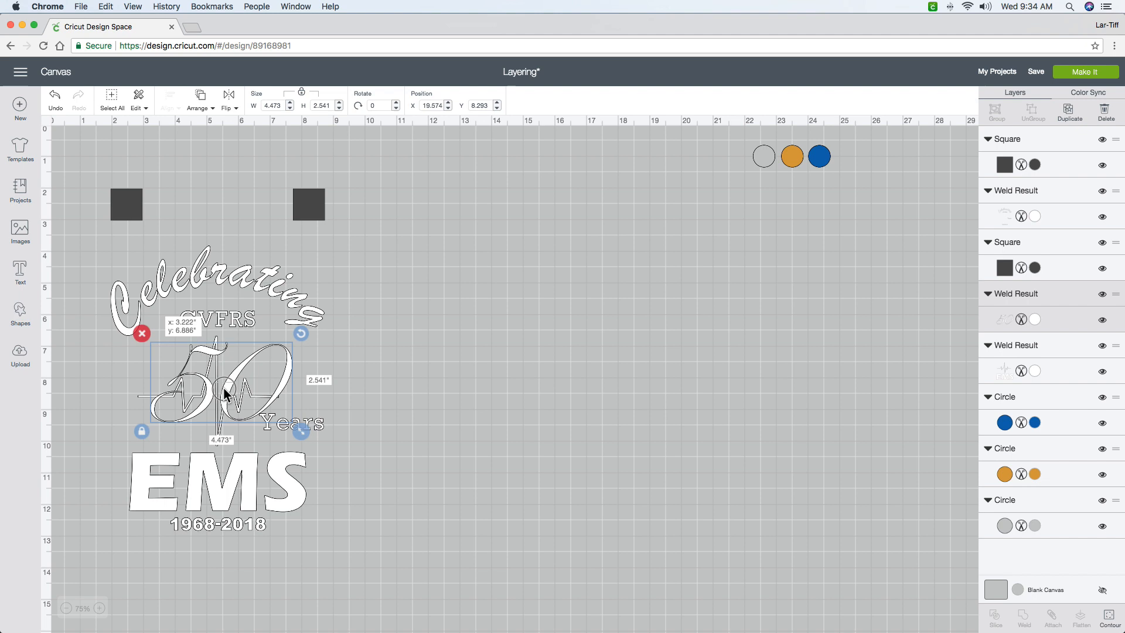
{"action": "left_click_drag", "start_coordinate": [226, 395], "coordinate": [219, 397]}
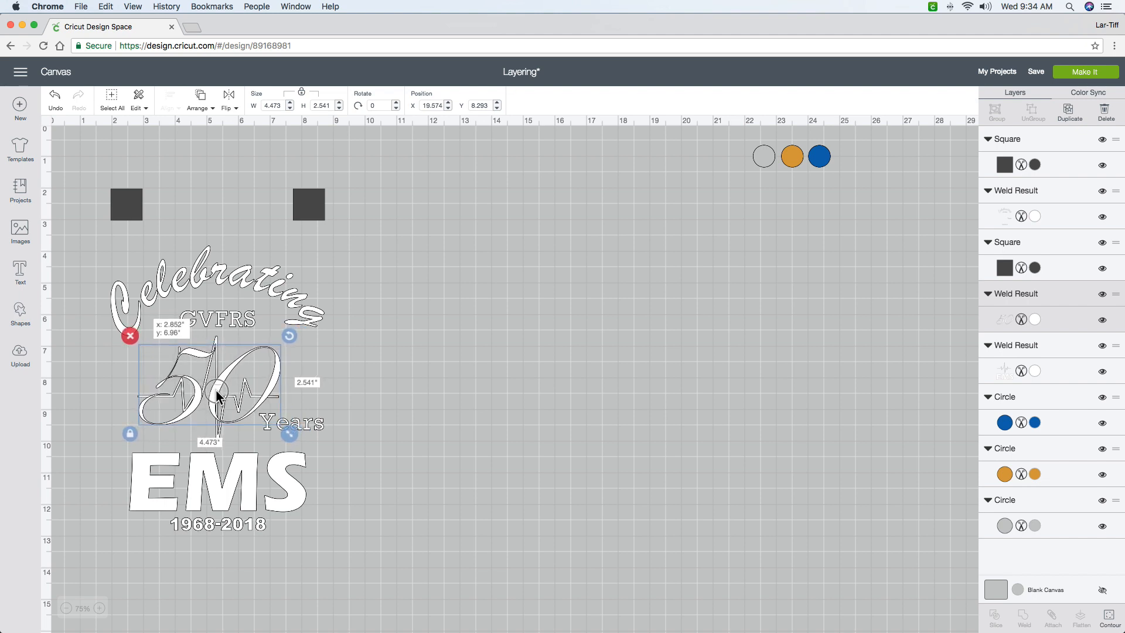
{"action": "left_click_drag", "start_coordinate": [218, 394], "coordinate": [226, 398]}
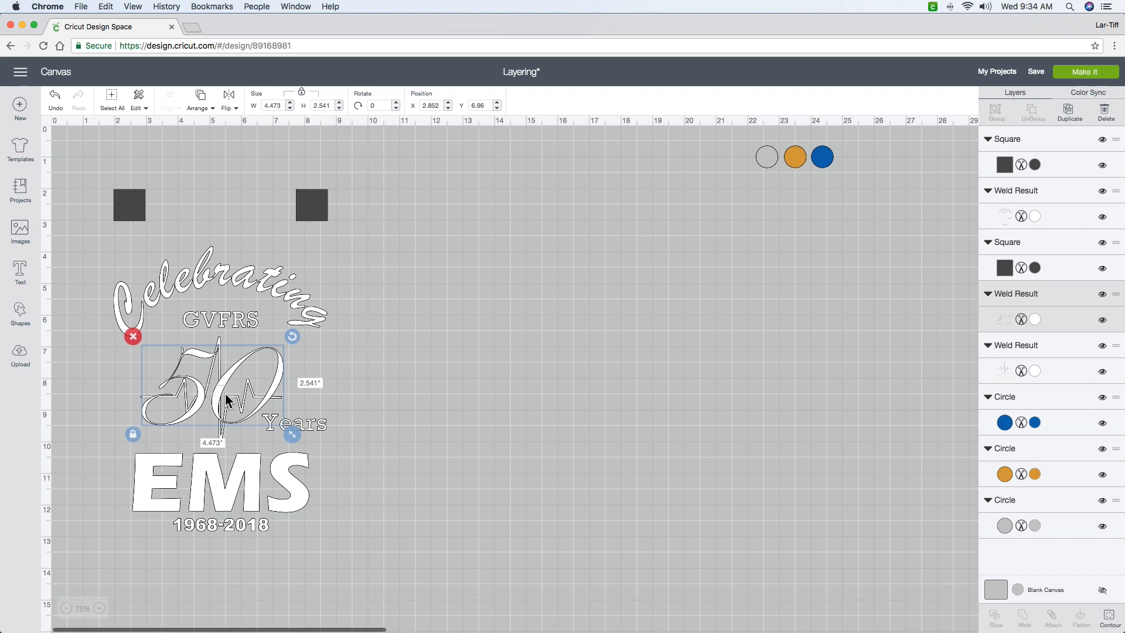
{"action": "left_click", "coordinate": [452, 405]}
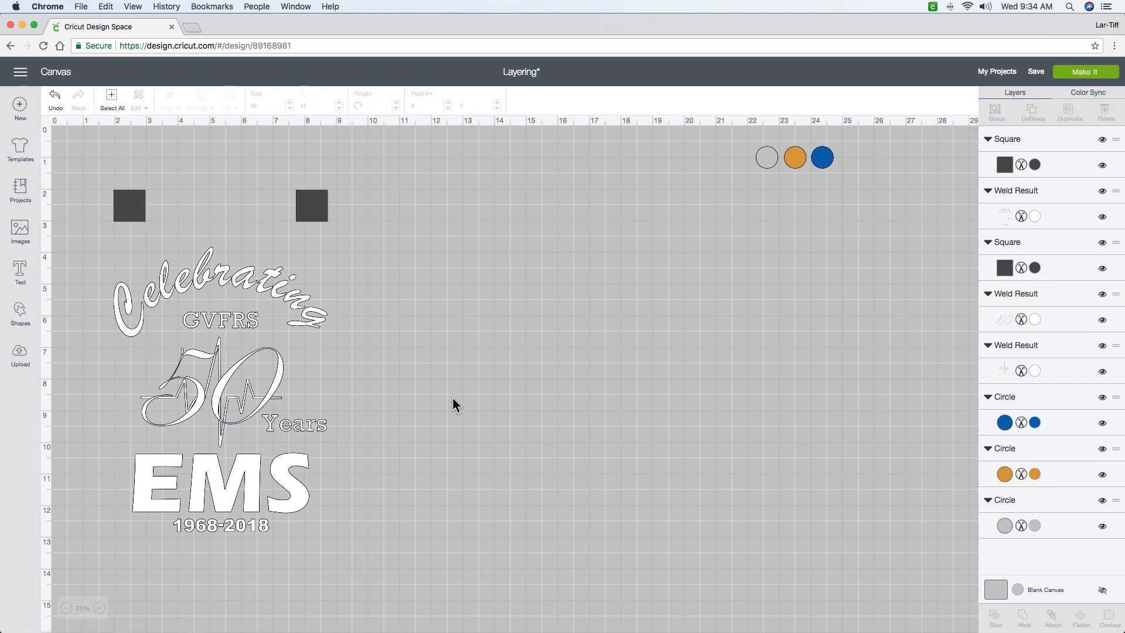
{"action": "mouse_move", "coordinate": [210, 320]}
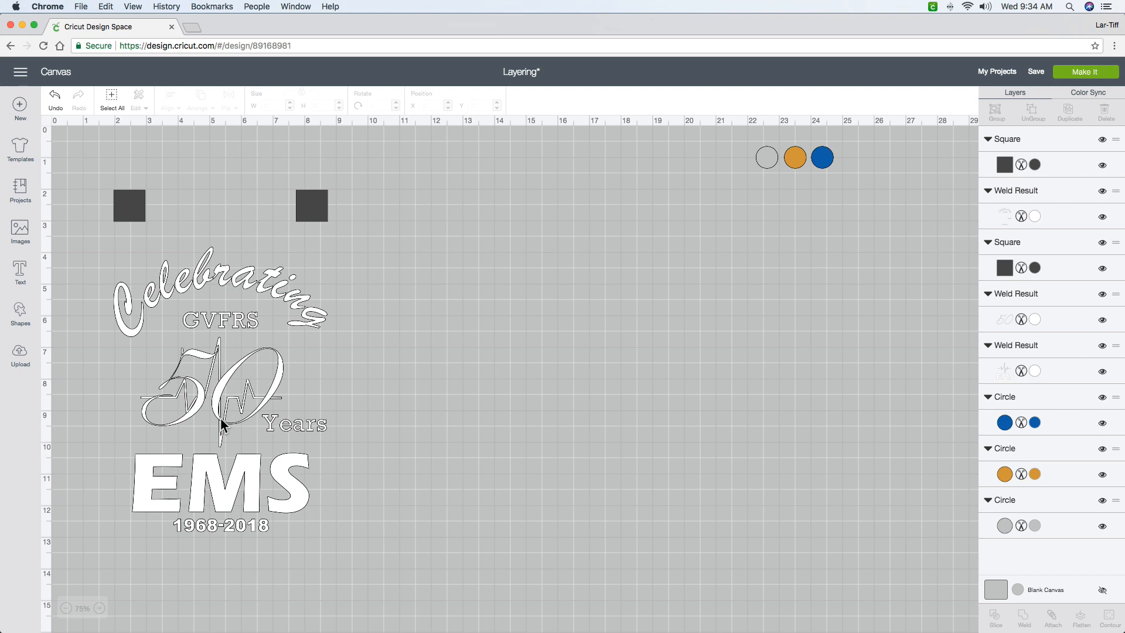
Select the full design with its squares, duplicate it twice, and move a copy beside the original
{"action": "left_click_drag", "start_coordinate": [230, 427], "coordinate": [329, 495]}
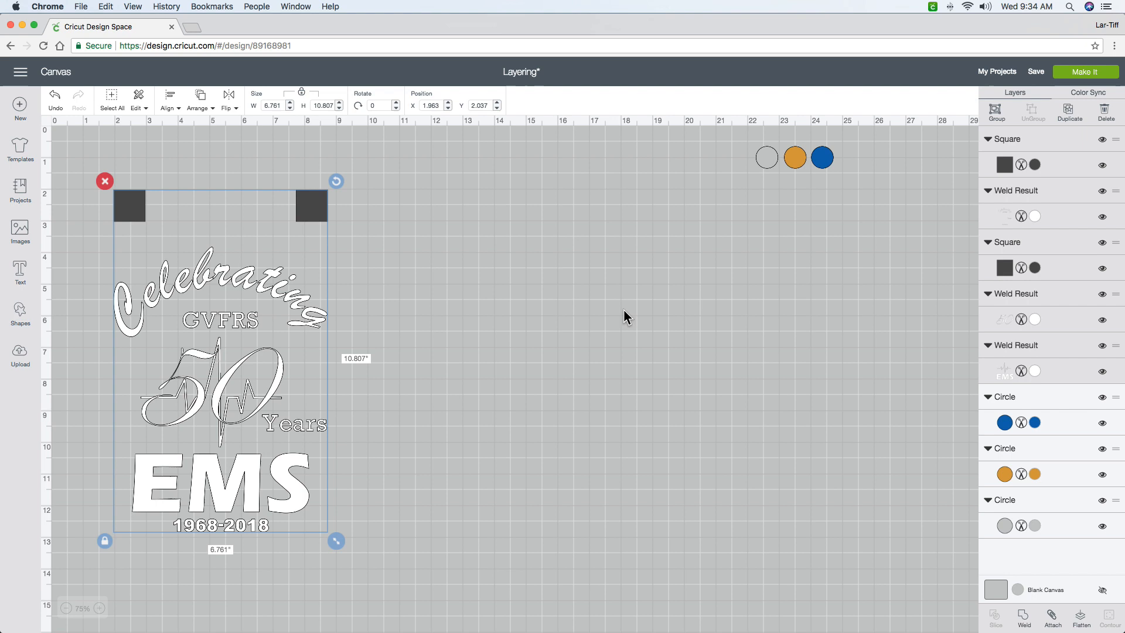
{"action": "mouse_move", "coordinate": [1067, 110]}
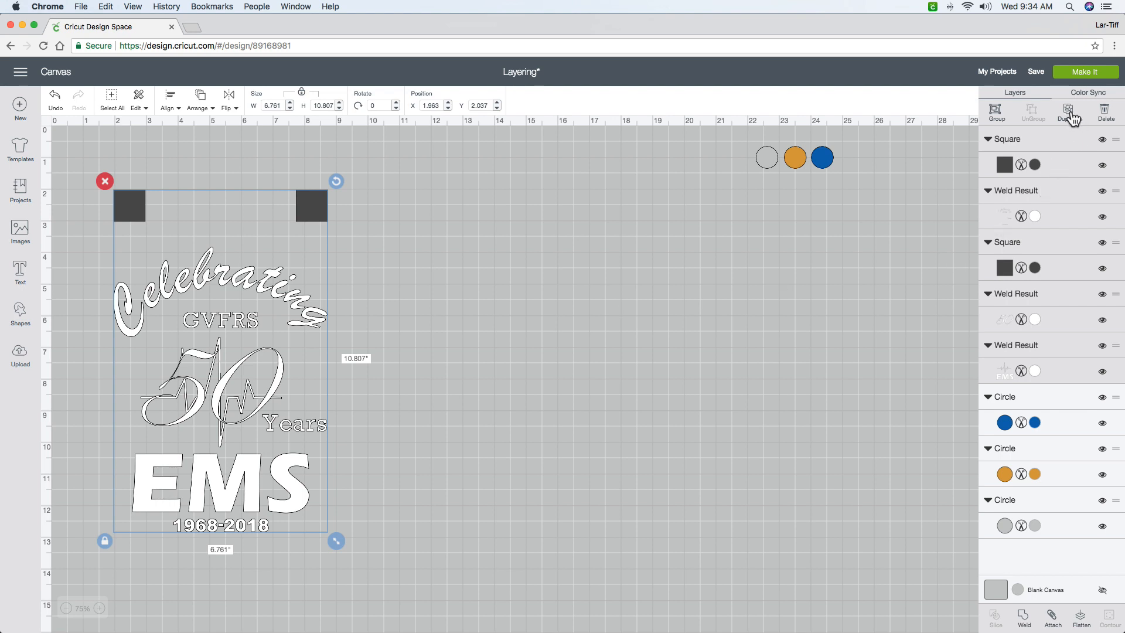
{"action": "left_click", "coordinate": [1065, 109]}
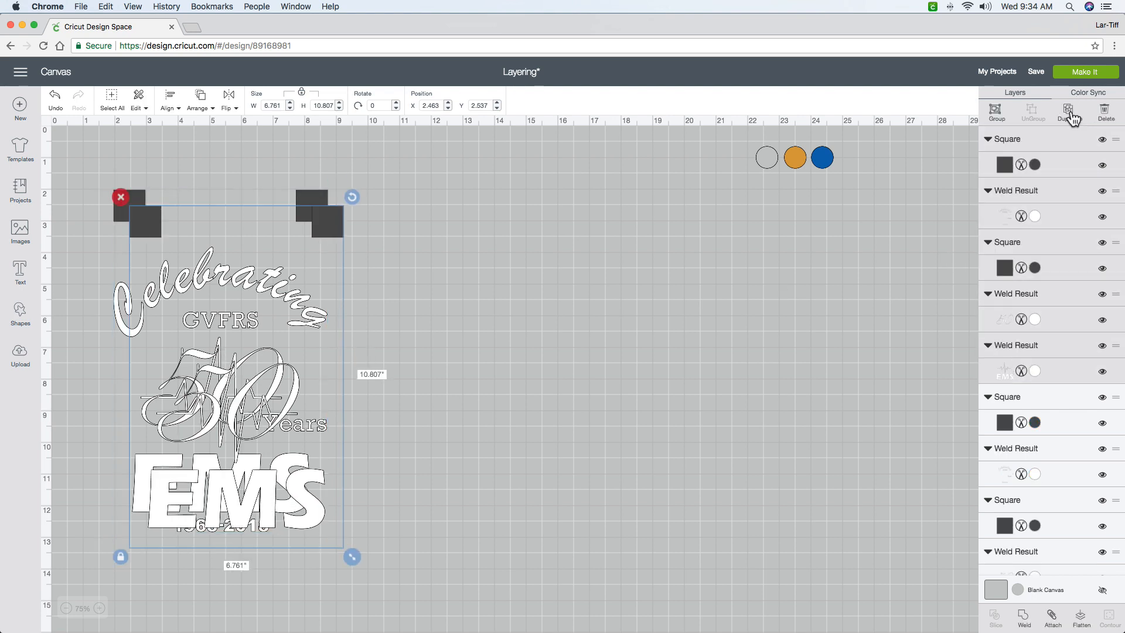
{"action": "left_click", "coordinate": [1069, 112]}
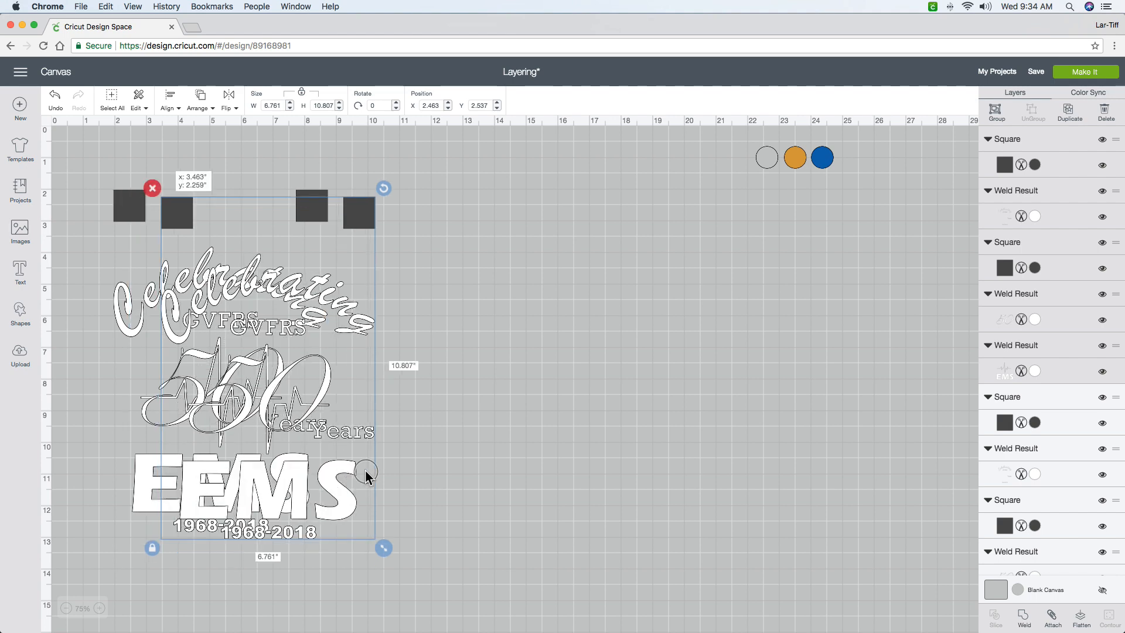
{"action": "left_click_drag", "start_coordinate": [252, 359], "coordinate": [473, 358]}
{"action": "type", "text": "10.5"}
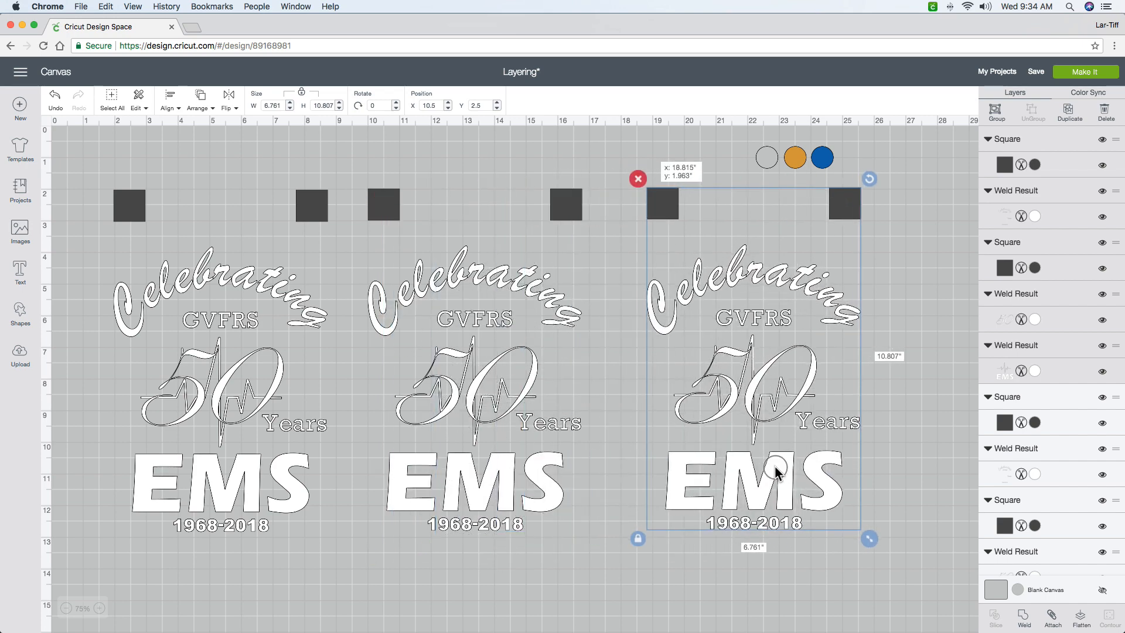
Nudge the third copy of the design into line with the others
{"action": "left_click_drag", "start_coordinate": [779, 472], "coordinate": [699, 312]}
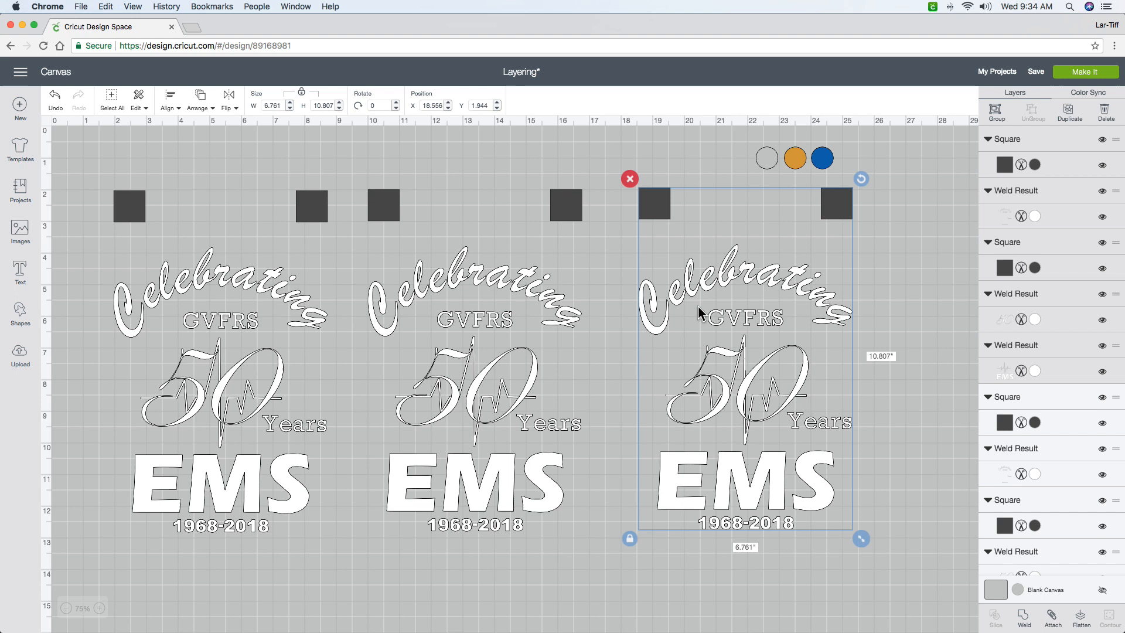
{"action": "mouse_move", "coordinate": [401, 327]}
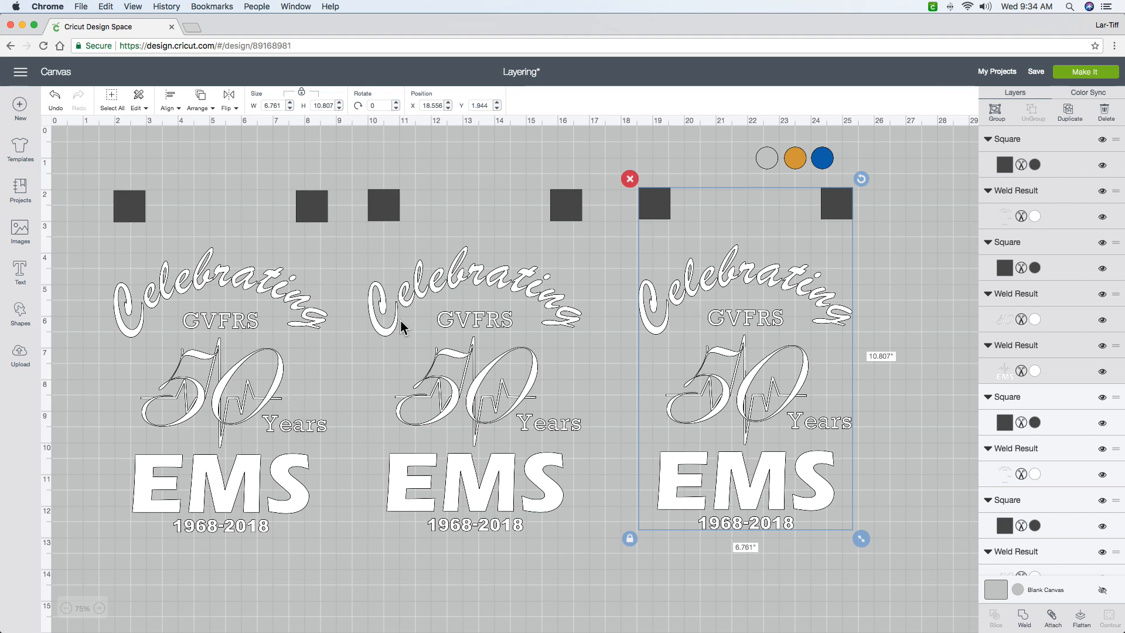
{"action": "mouse_move", "coordinate": [154, 434]}
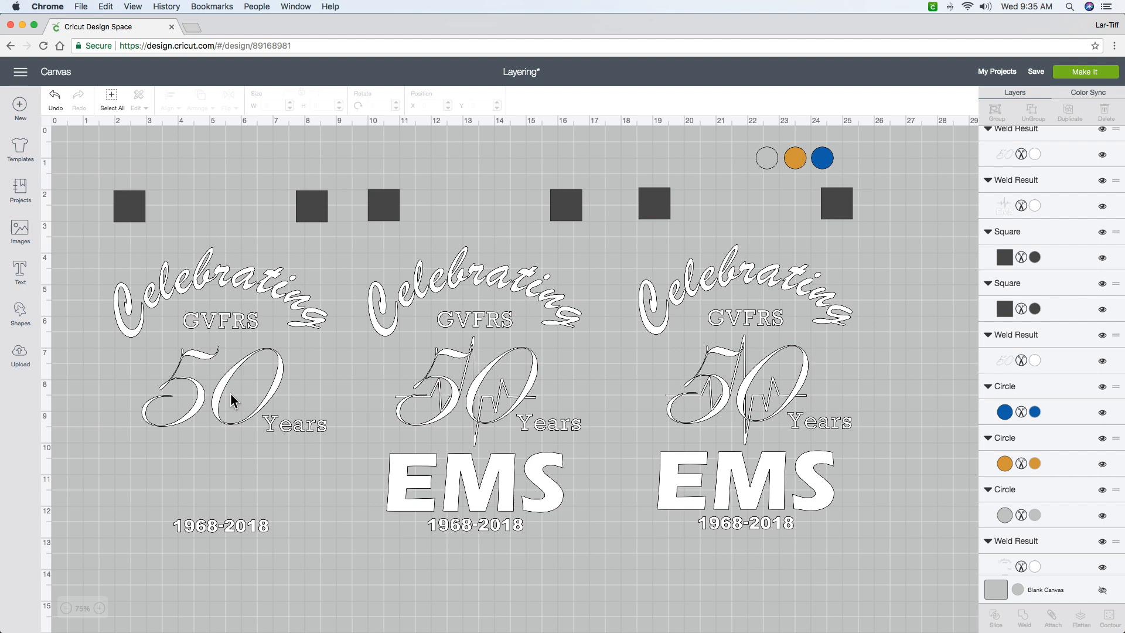
Remove the 50 from the first copy and the EMS heartbeat from the third copy
{"action": "left_click", "coordinate": [222, 396]}
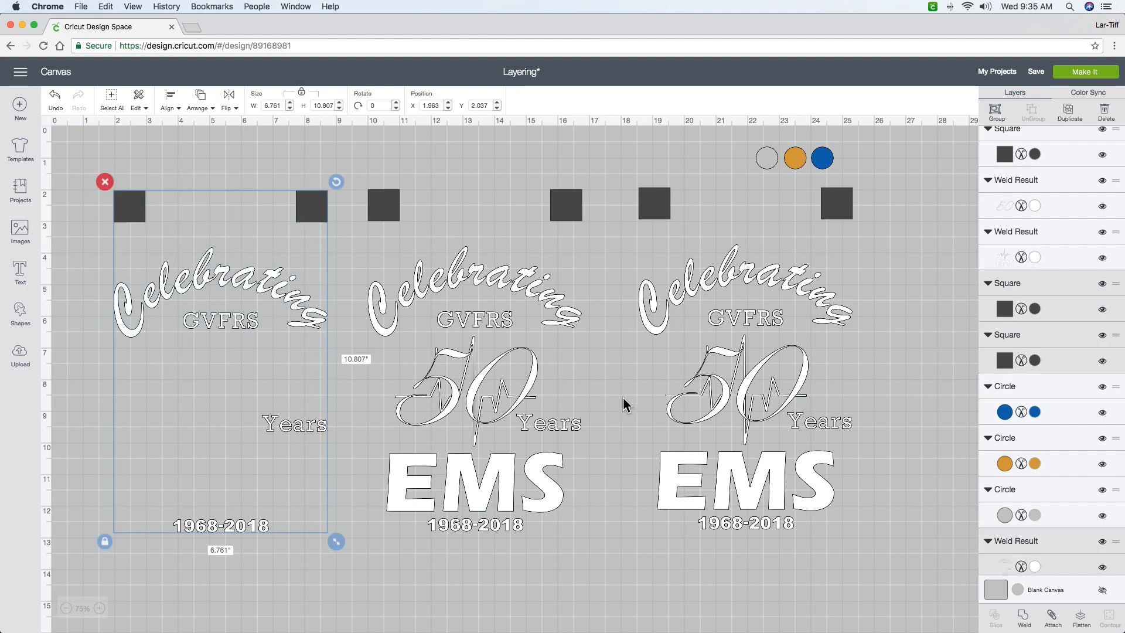
{"action": "scroll", "scroll_direction": "down", "scroll_amount": 3}
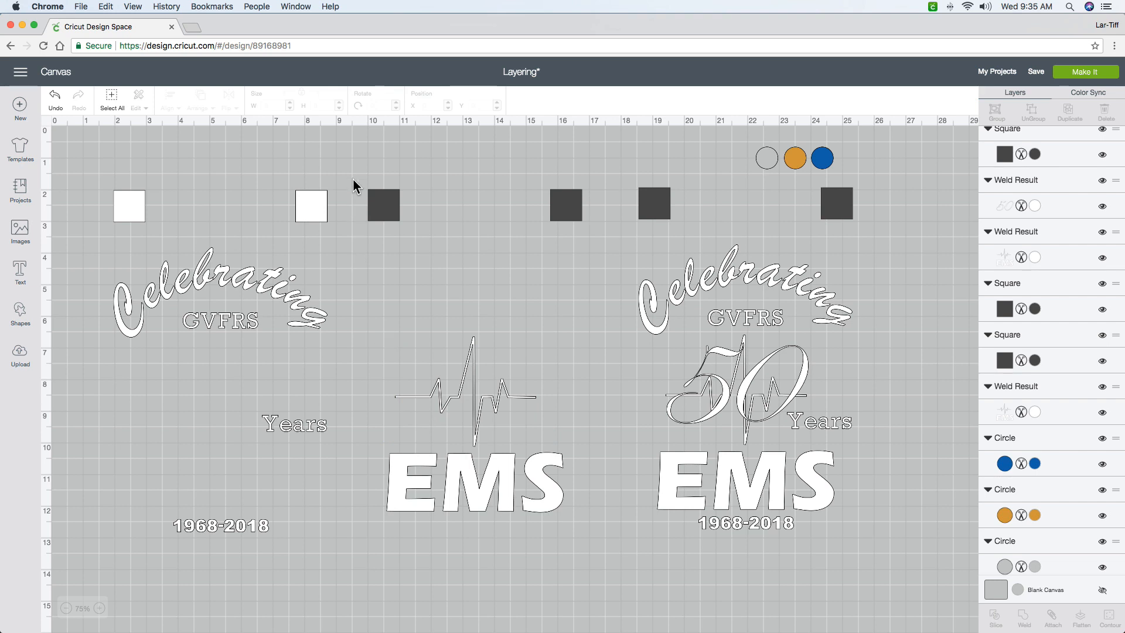
{"action": "left_click_drag", "start_coordinate": [380, 205], "coordinate": [587, 482]}
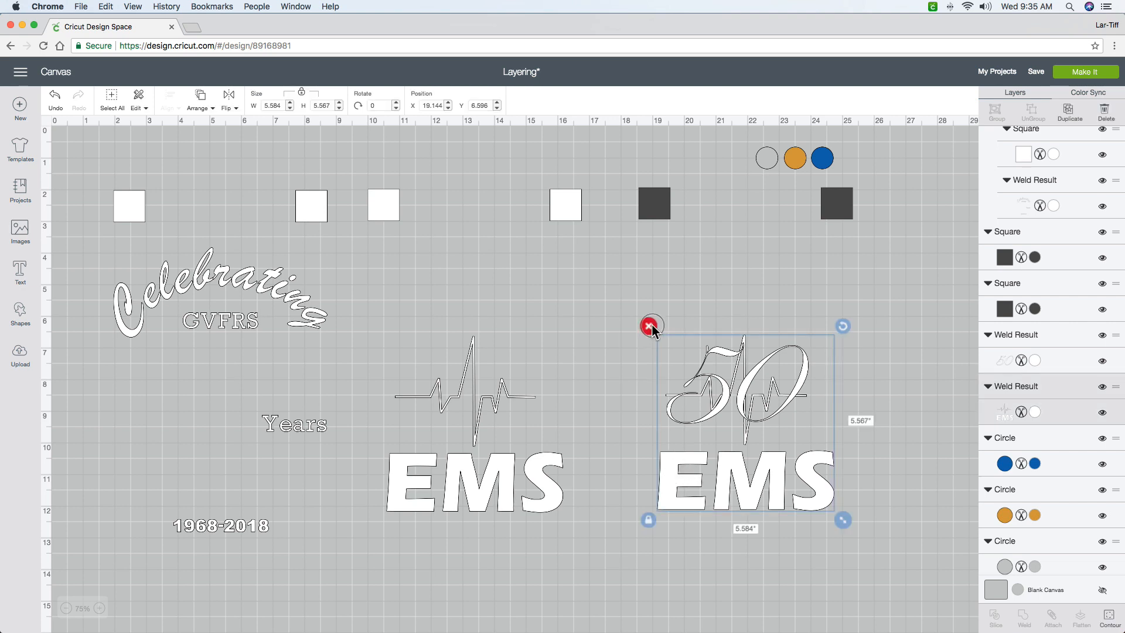
{"action": "left_click", "coordinate": [648, 325]}
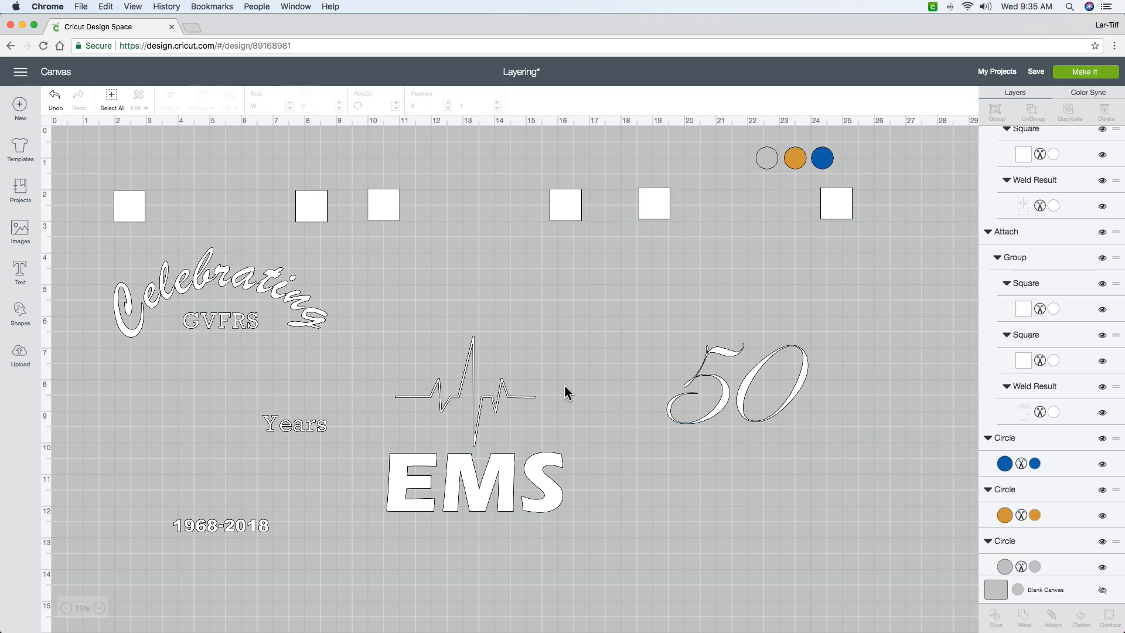
{"action": "mouse_move", "coordinate": [567, 221]}
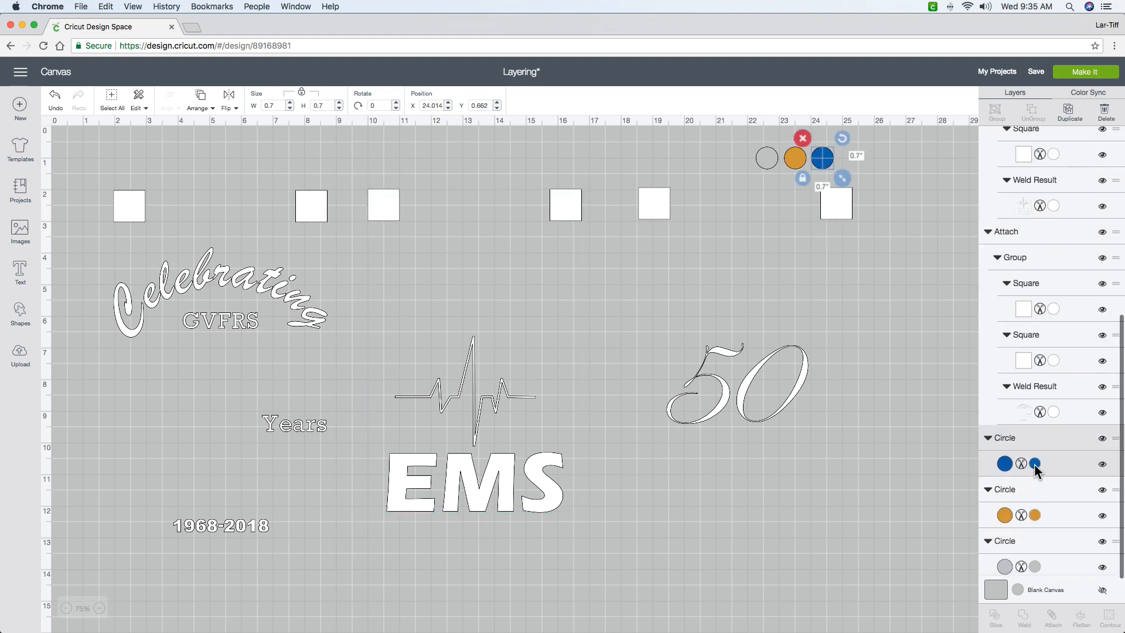
Open the blue circle's colour settings and pick out its hex code #005DAB
{"action": "left_click", "coordinate": [1036, 464]}
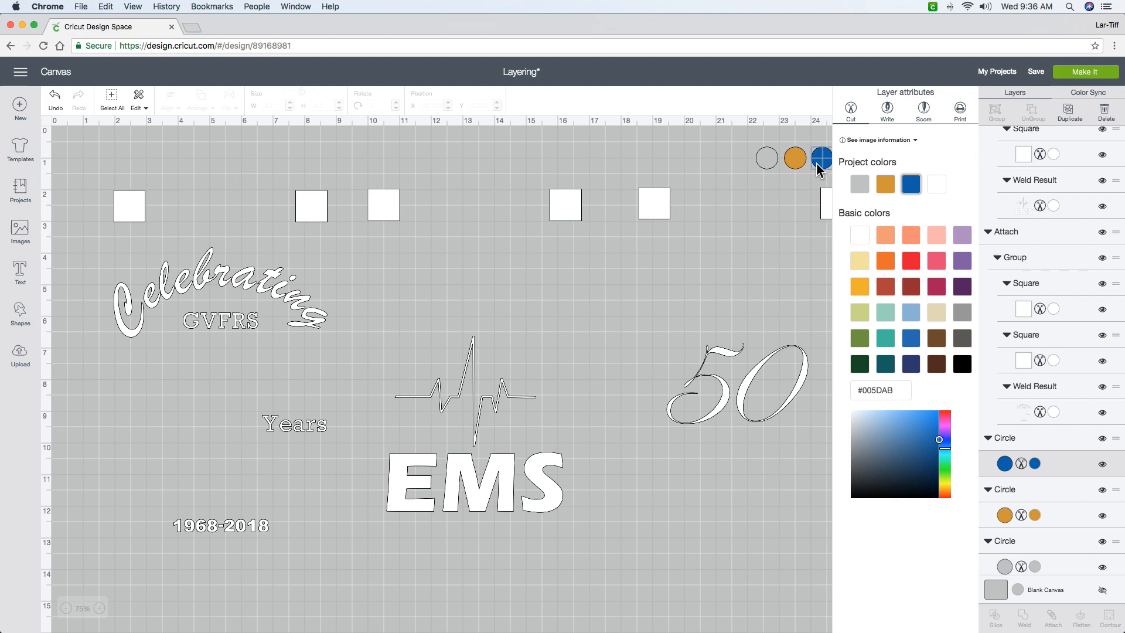
{"action": "mouse_move", "coordinate": [822, 159]}
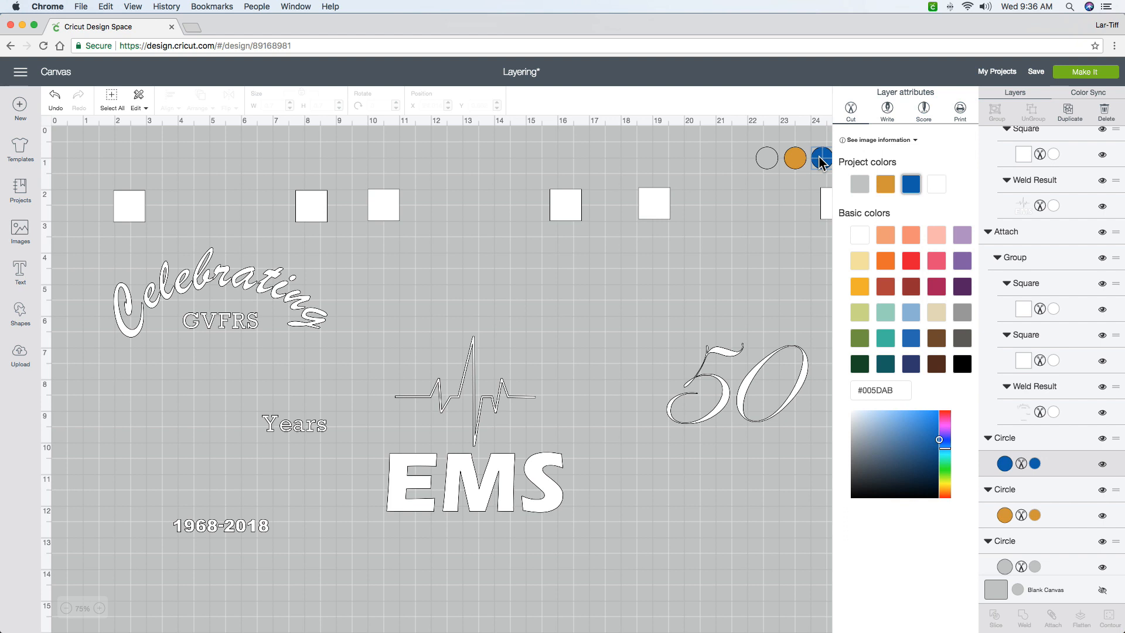
{"action": "left_click", "coordinate": [880, 390]}
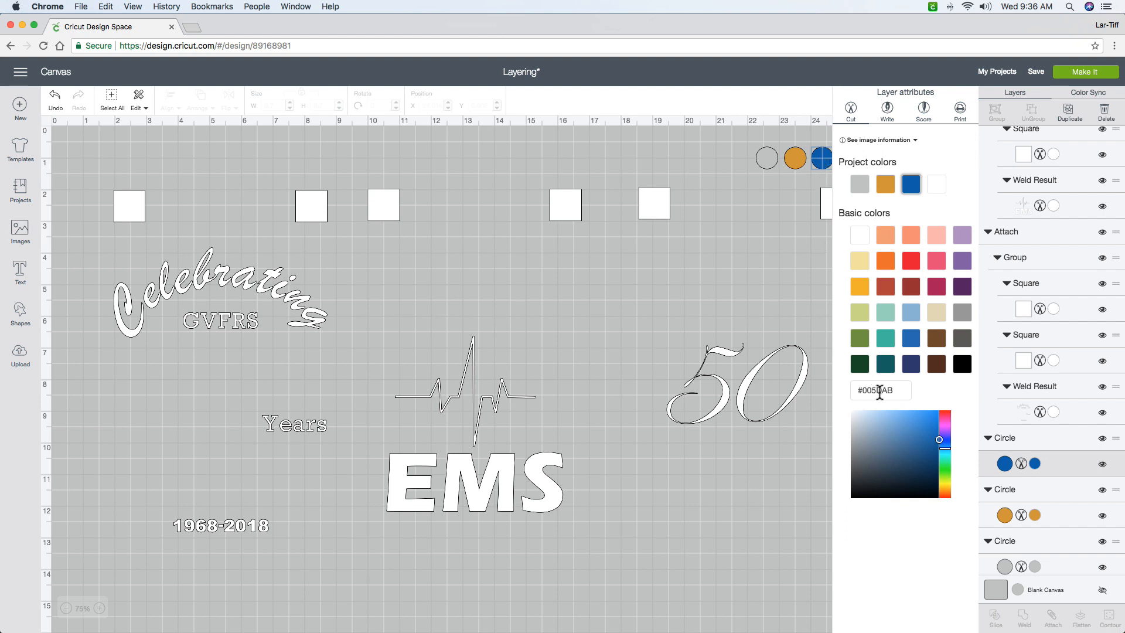
{"action": "mouse_move", "coordinate": [652, 343]}
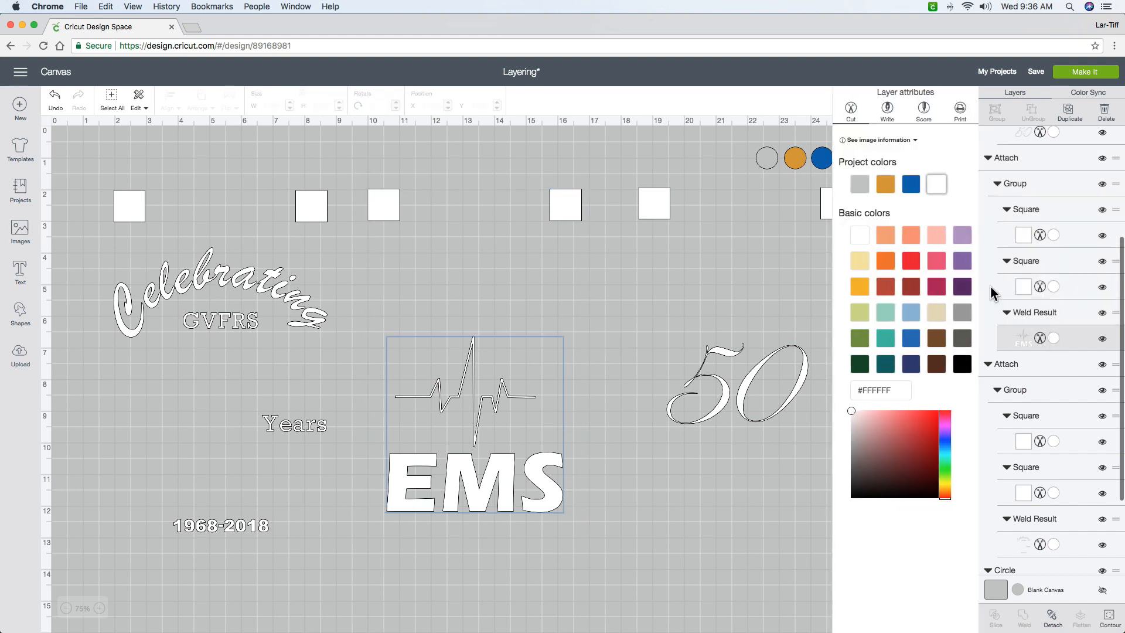
Apply the blue colour to the EMS heartbeat layer
{"action": "left_click", "coordinate": [910, 183]}
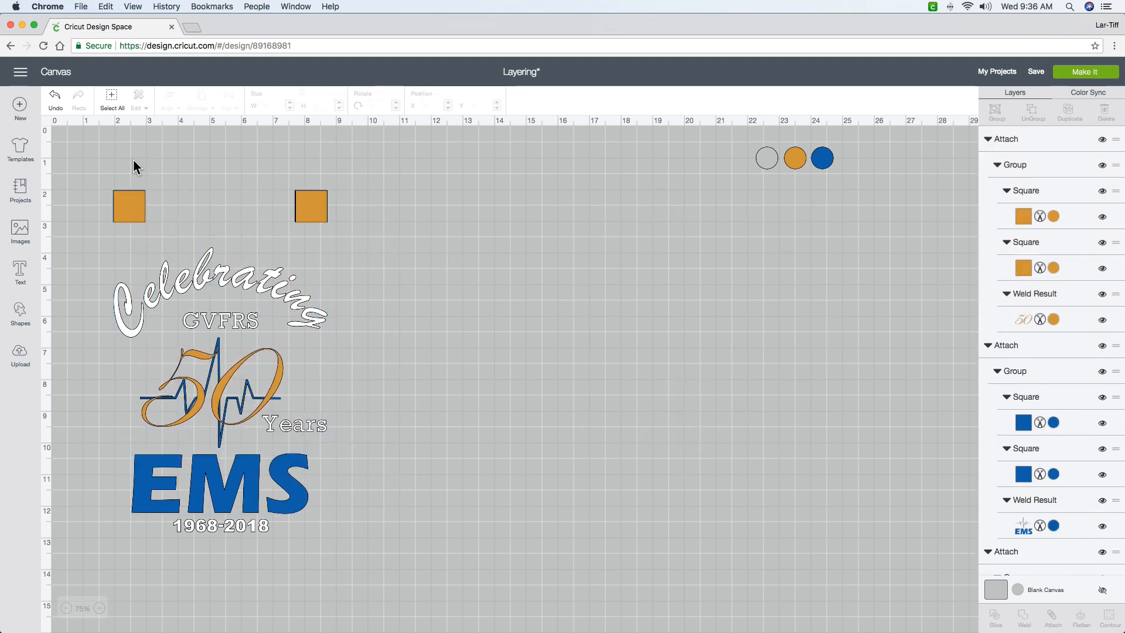
Select the whole stacked design with its squares and open the alignment options
{"action": "left_click", "coordinate": [111, 95]}
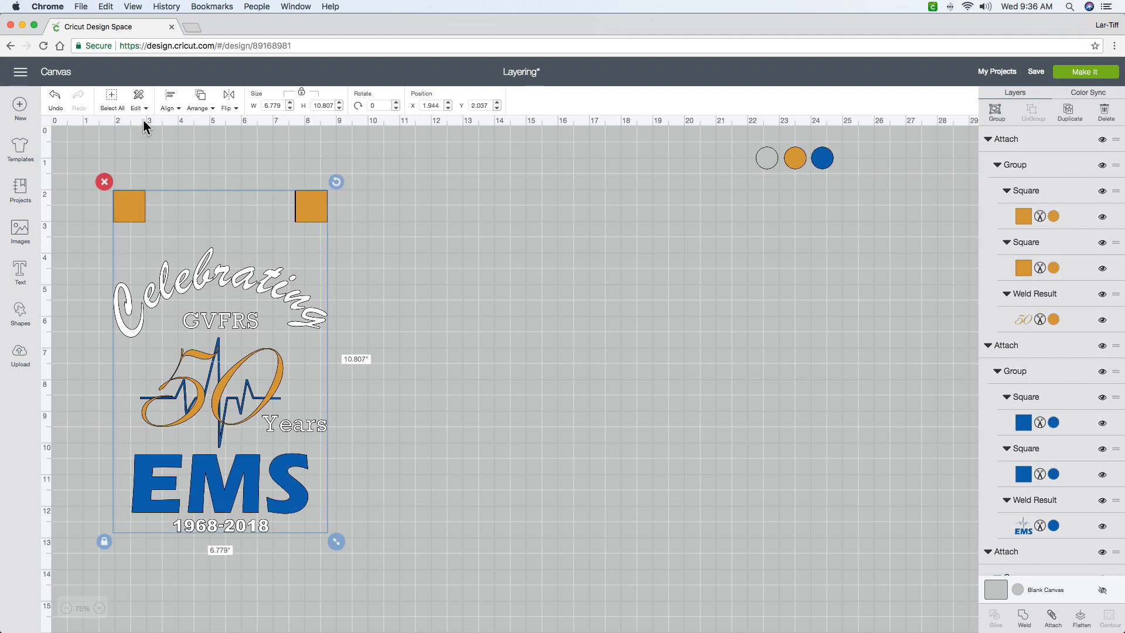
{"action": "mouse_move", "coordinate": [169, 98]}
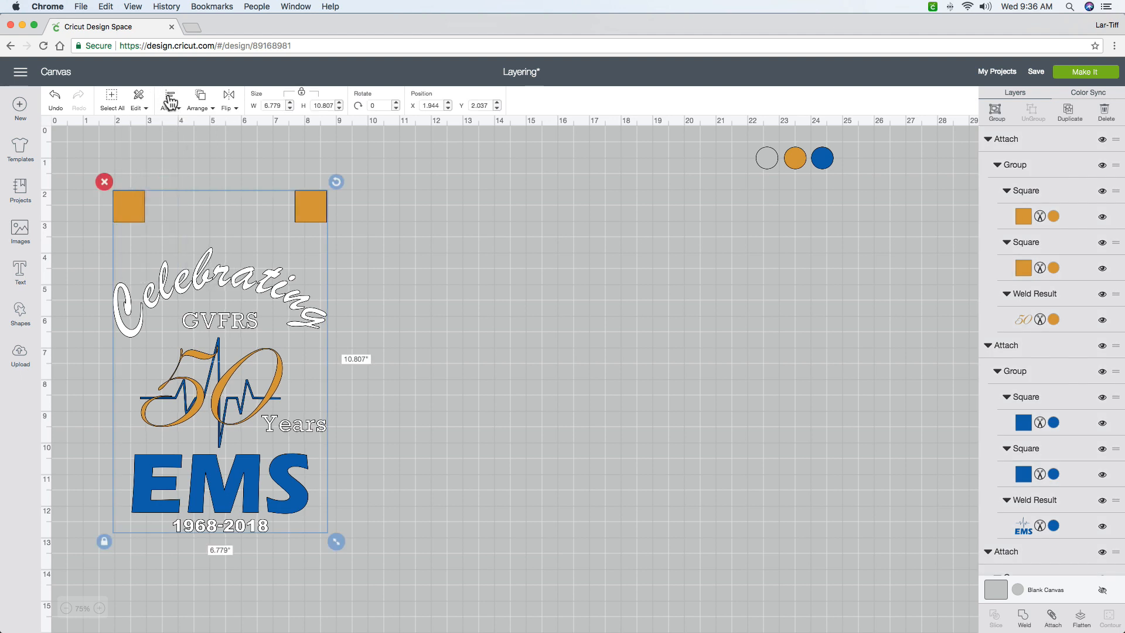
{"action": "left_click", "coordinate": [170, 97]}
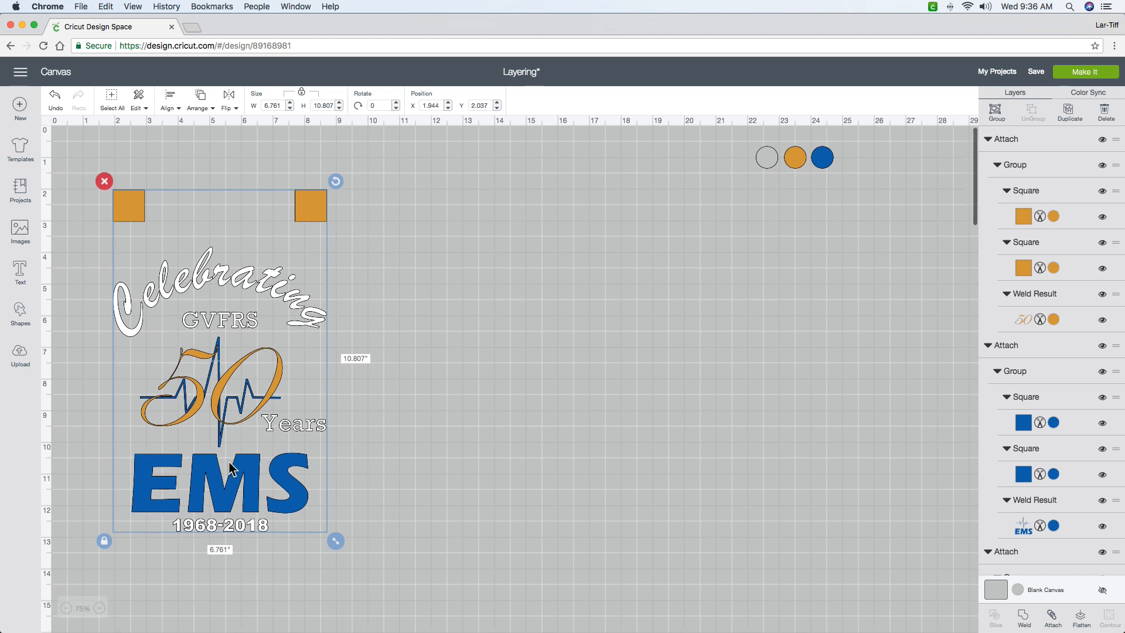
{"action": "mouse_move", "coordinate": [407, 383]}
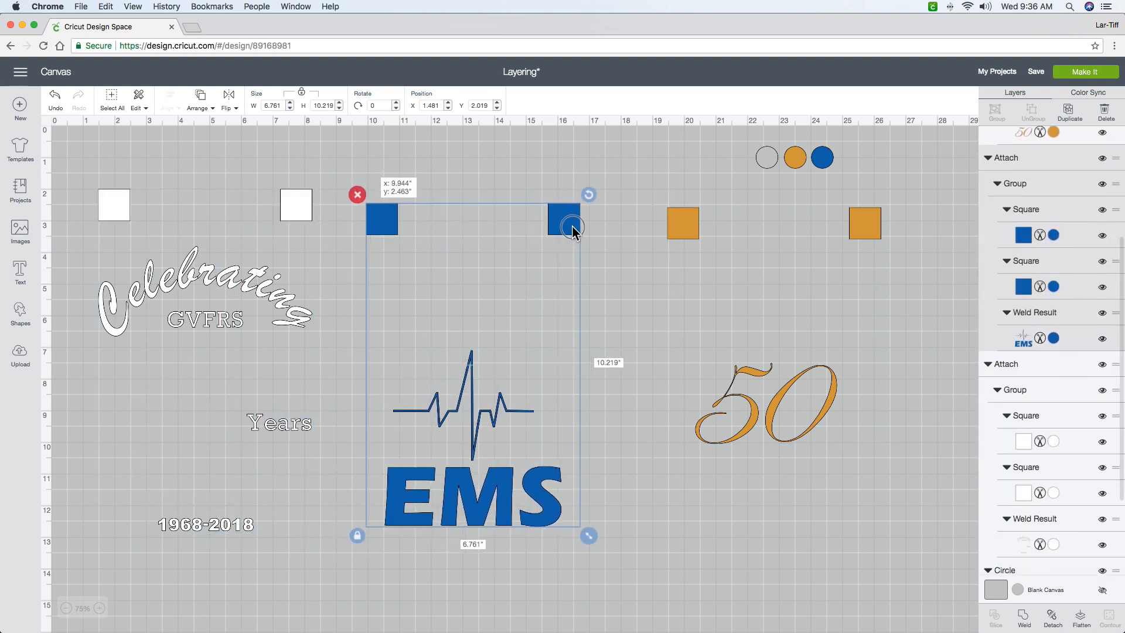
Drag the blue heartbeat EMS layer up into line between the white and gold layers
{"action": "left_click_drag", "start_coordinate": [473, 358], "coordinate": [483, 348]}
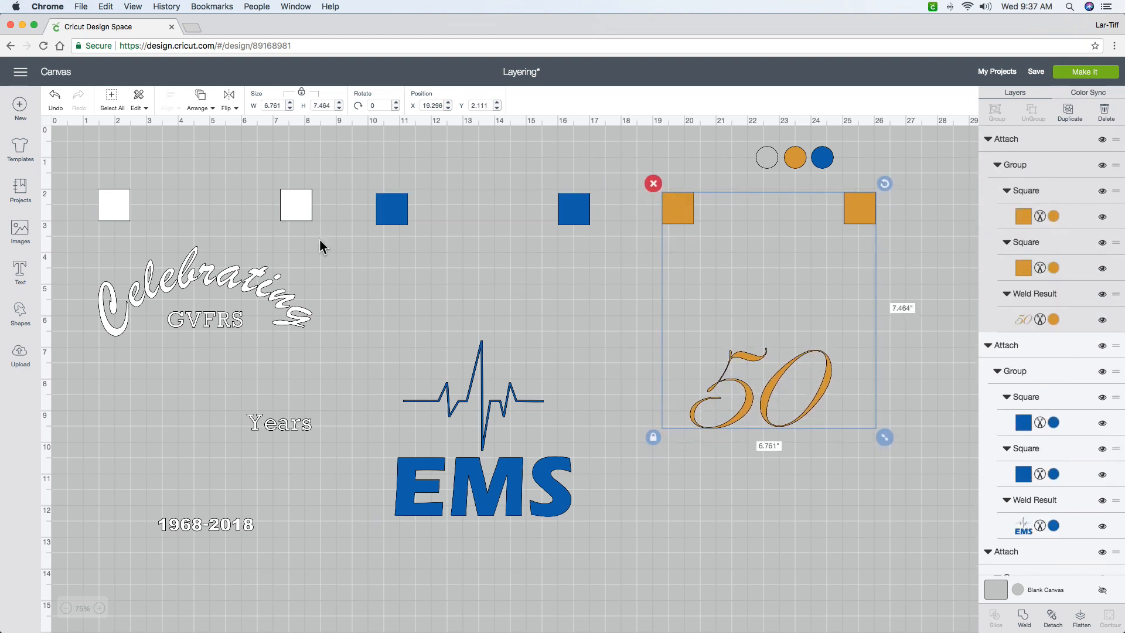
{"action": "mouse_move", "coordinate": [687, 217]}
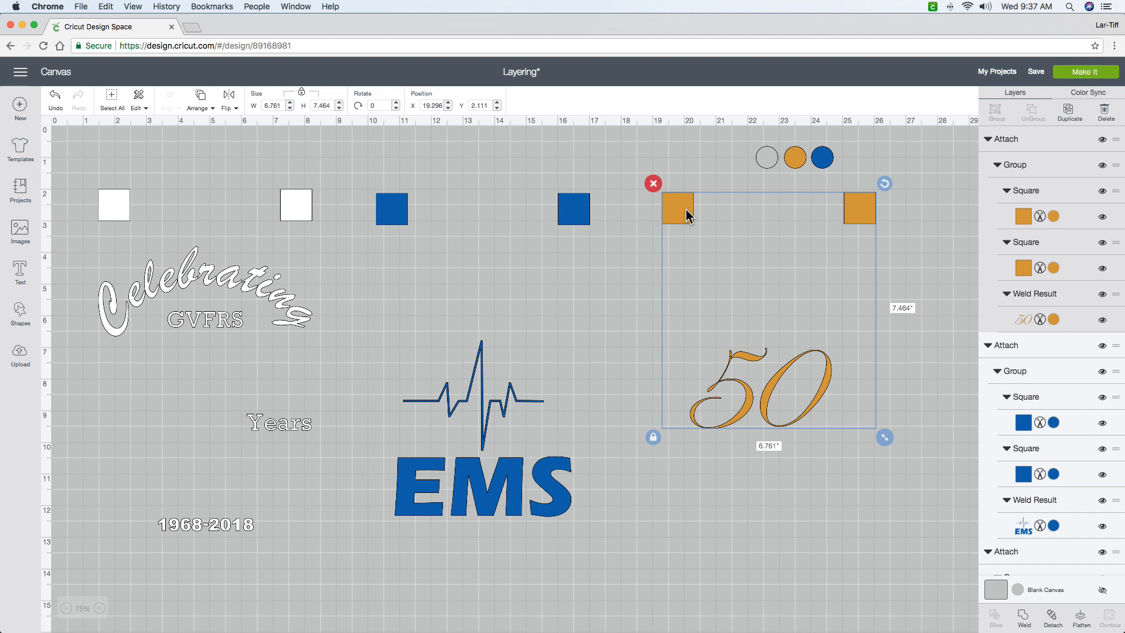
{"action": "mouse_move", "coordinate": [316, 254]}
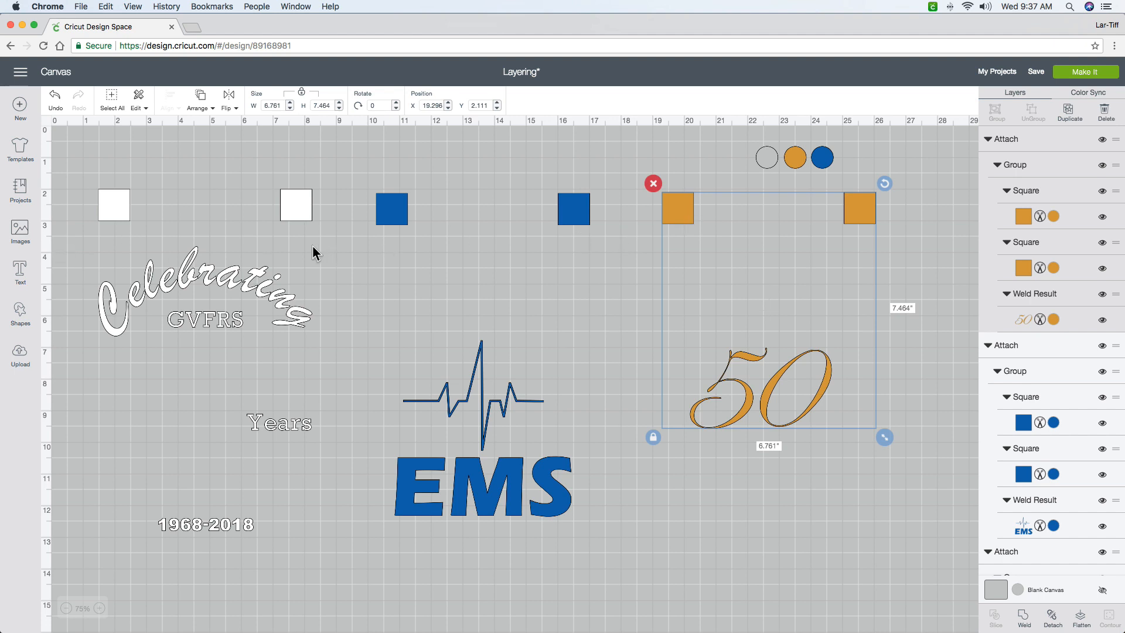
{"action": "mouse_move", "coordinate": [498, 216]}
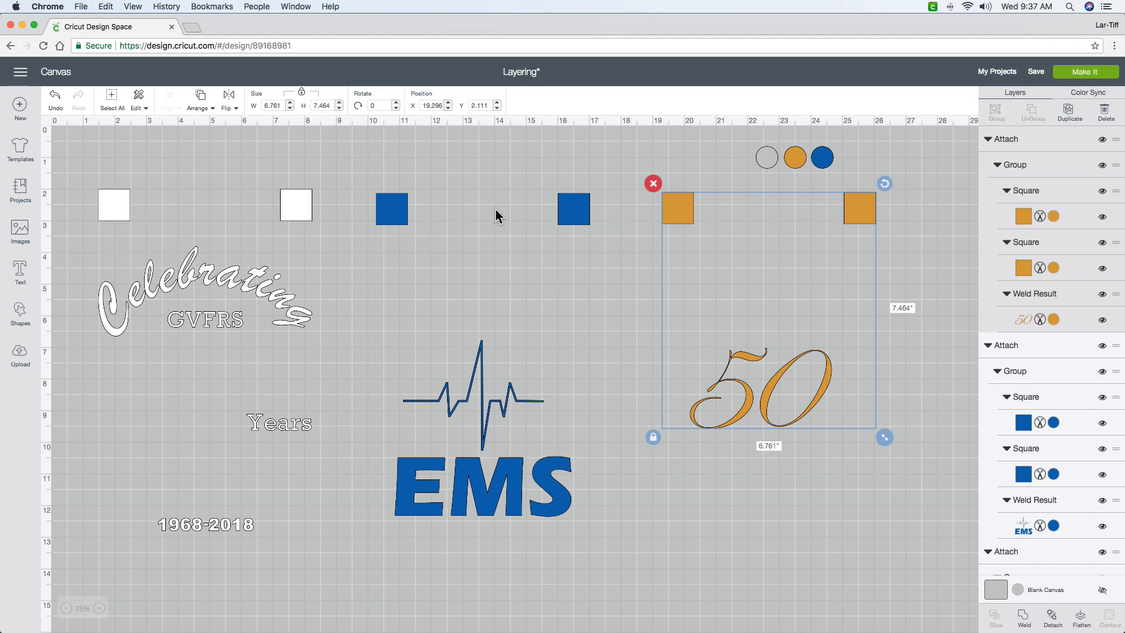
{"action": "mouse_move", "coordinate": [335, 209]}
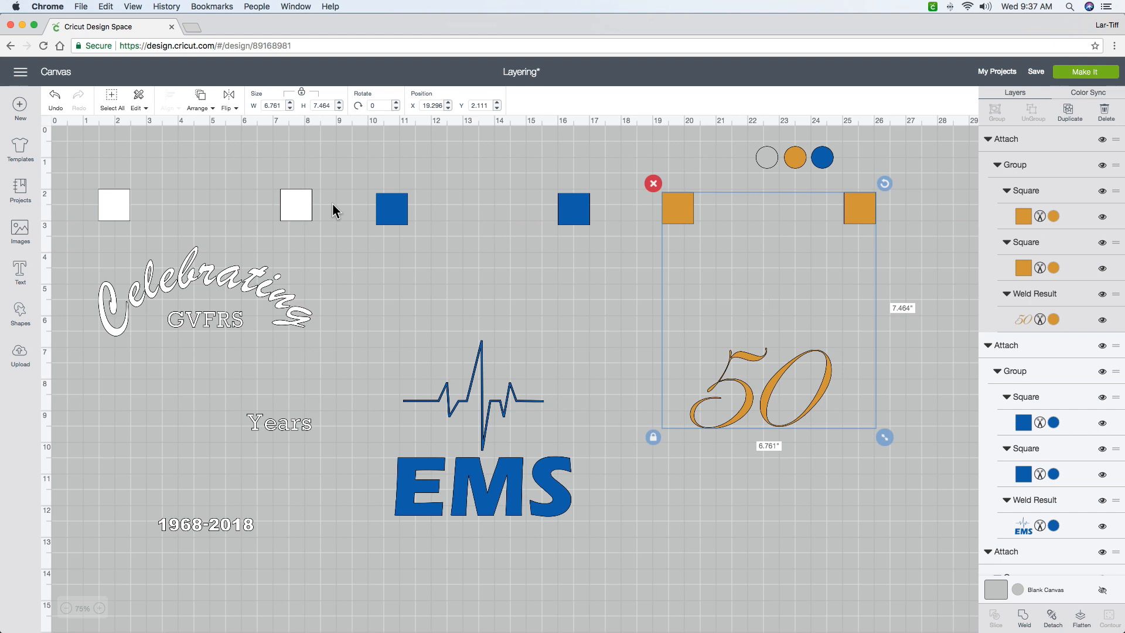